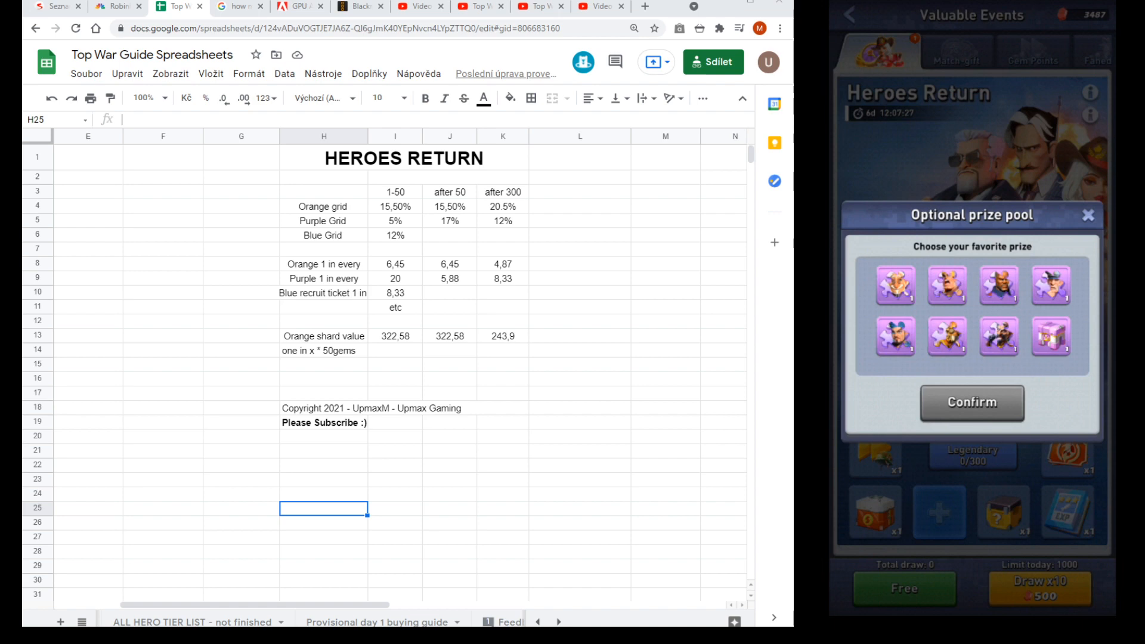
Browse the purple and blue prize tiers, check the Tech Item Choice Chest tooltip, and show the orange hero pool
{"action": "left_click", "coordinate": [894, 336]}
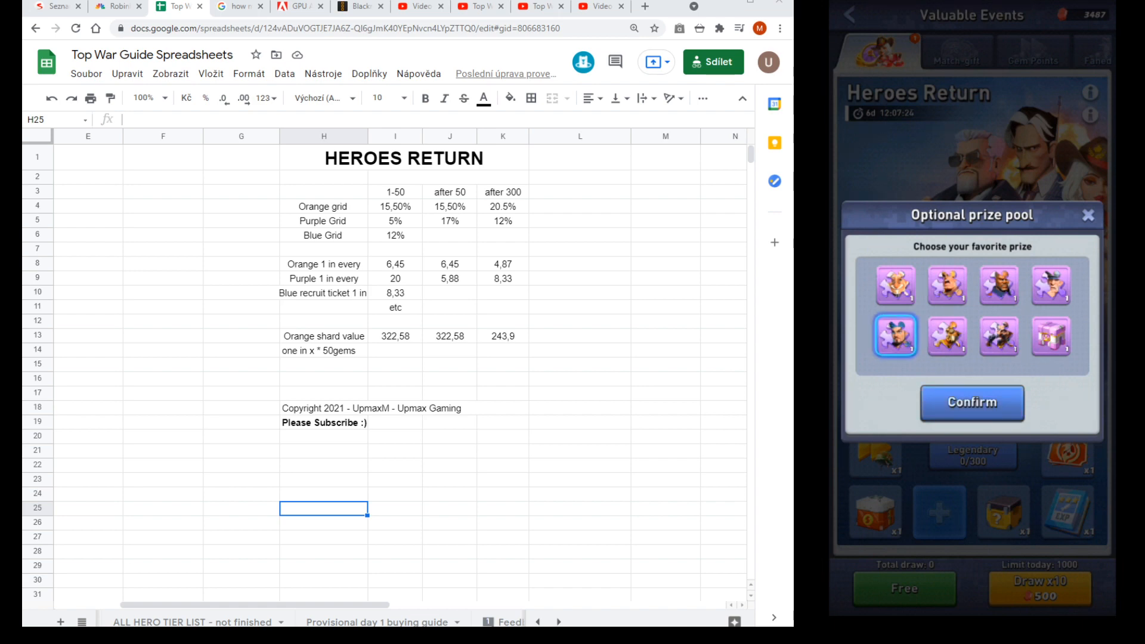
{"action": "left_click", "coordinate": [1049, 337]}
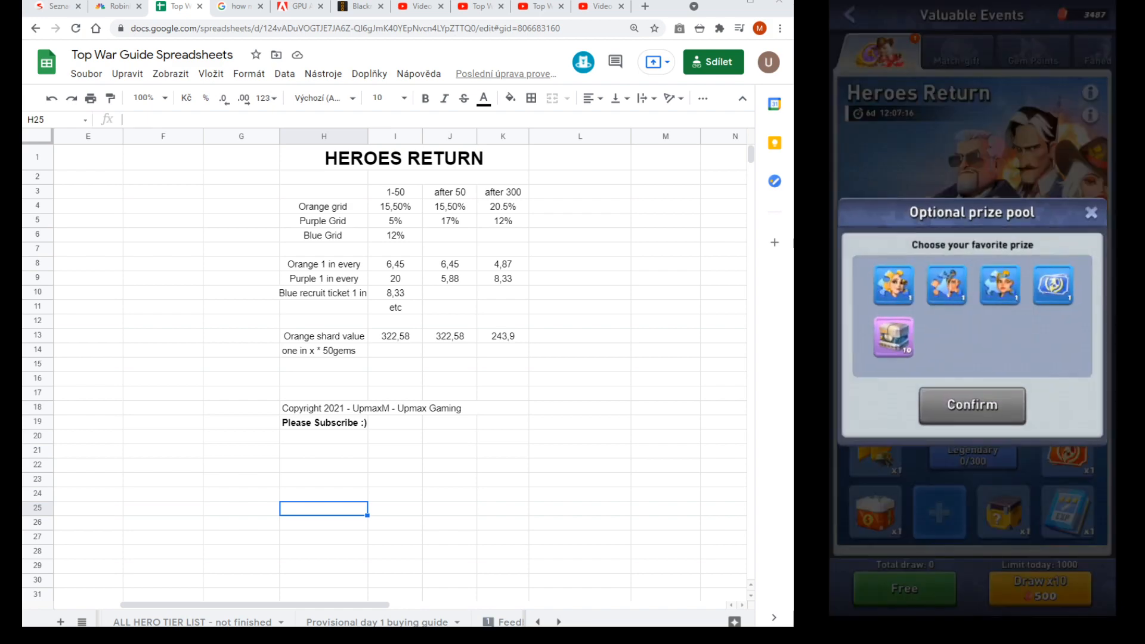
{"action": "left_click", "coordinate": [1051, 285]}
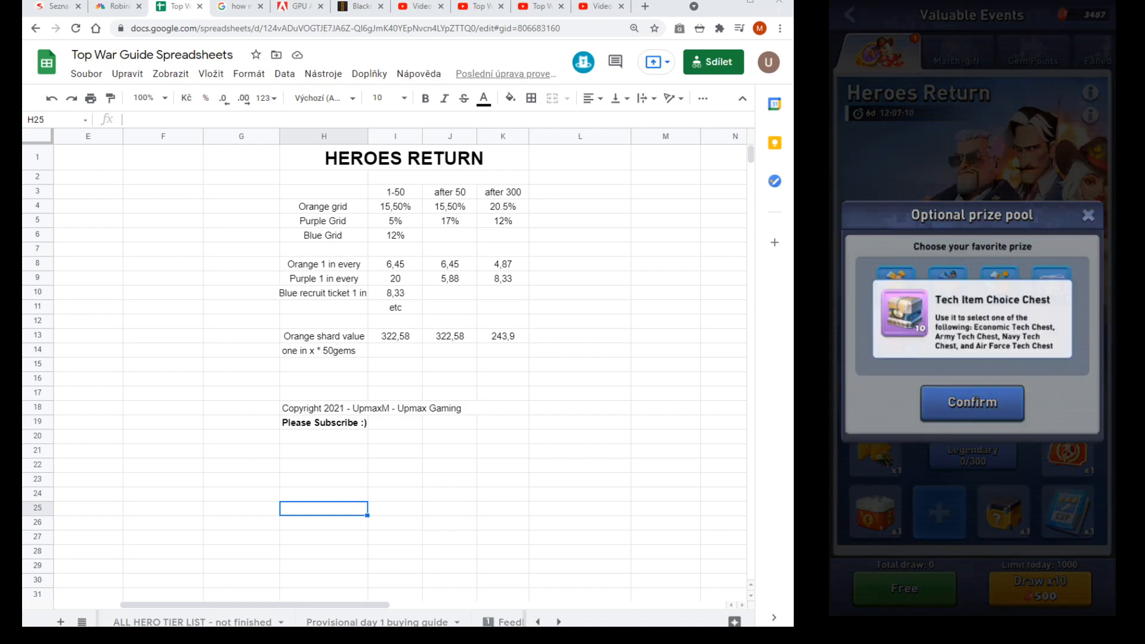
{"action": "left_click", "coordinate": [1050, 276]}
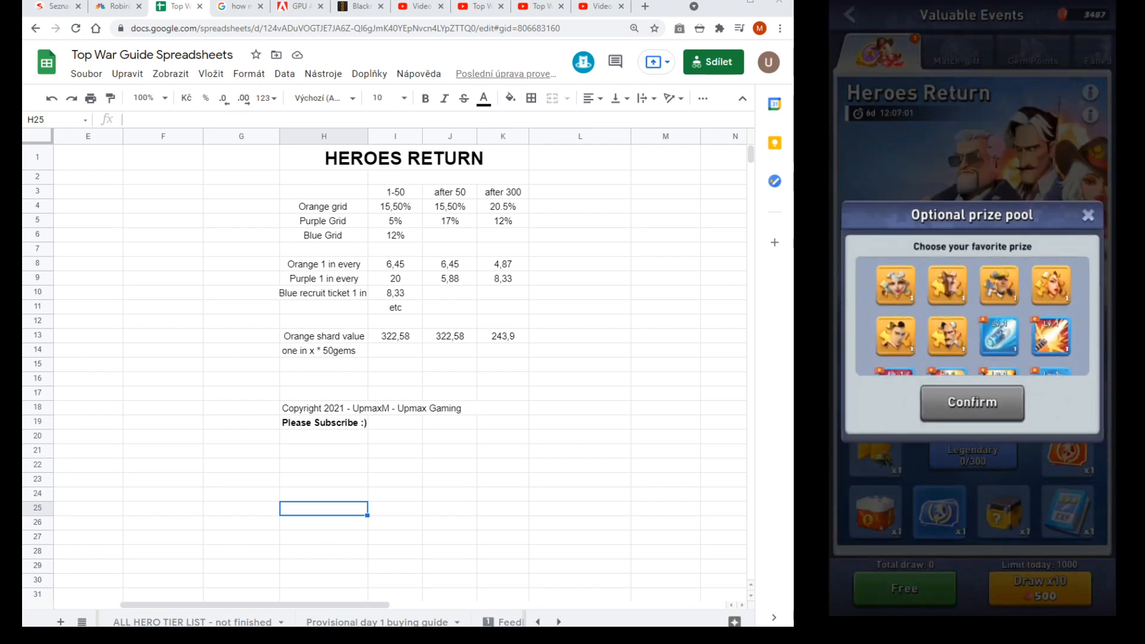
Settle on the blue voucher over the third orange hero as favourite prize and confirm it
{"action": "left_click", "coordinate": [971, 402]}
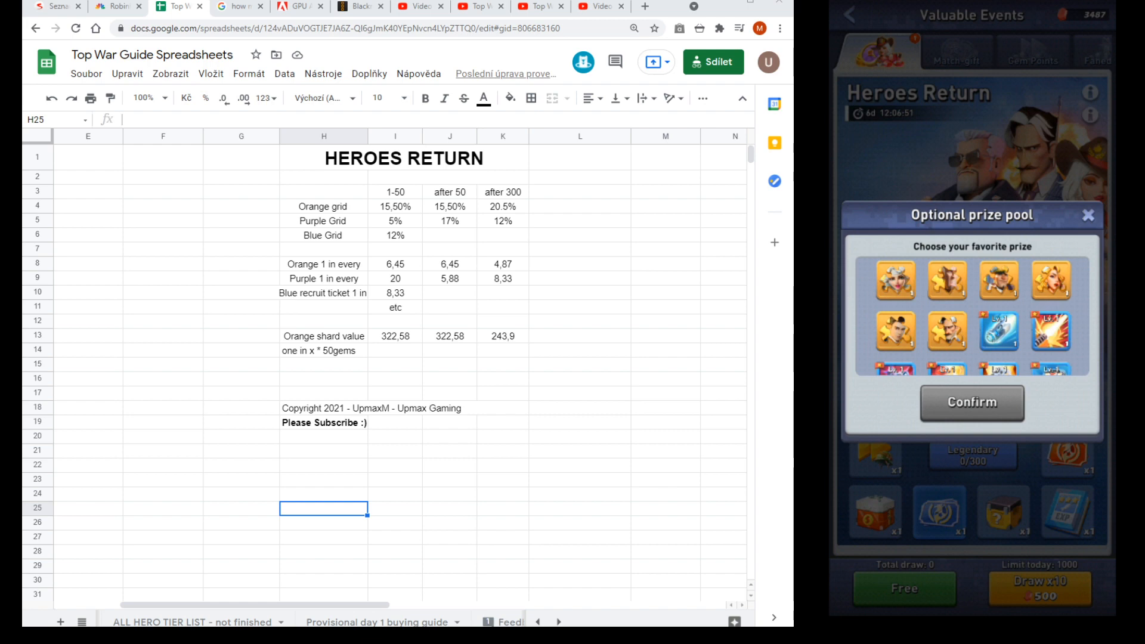
{"action": "left_click", "coordinate": [998, 278]}
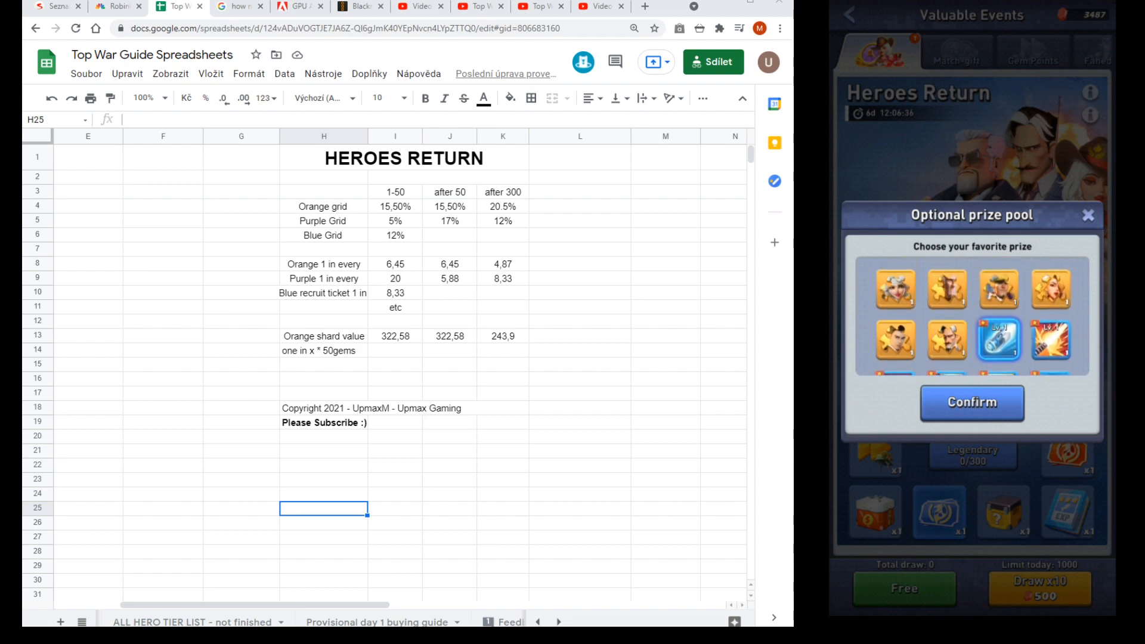
{"action": "left_click", "coordinate": [997, 286]}
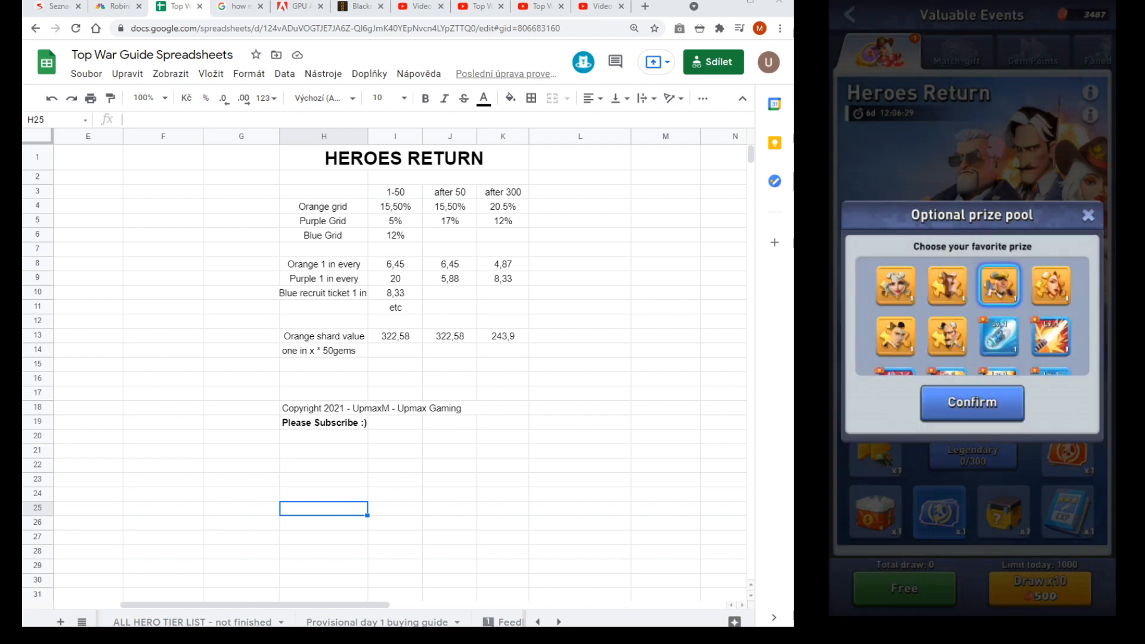
{"action": "left_click", "coordinate": [996, 337]}
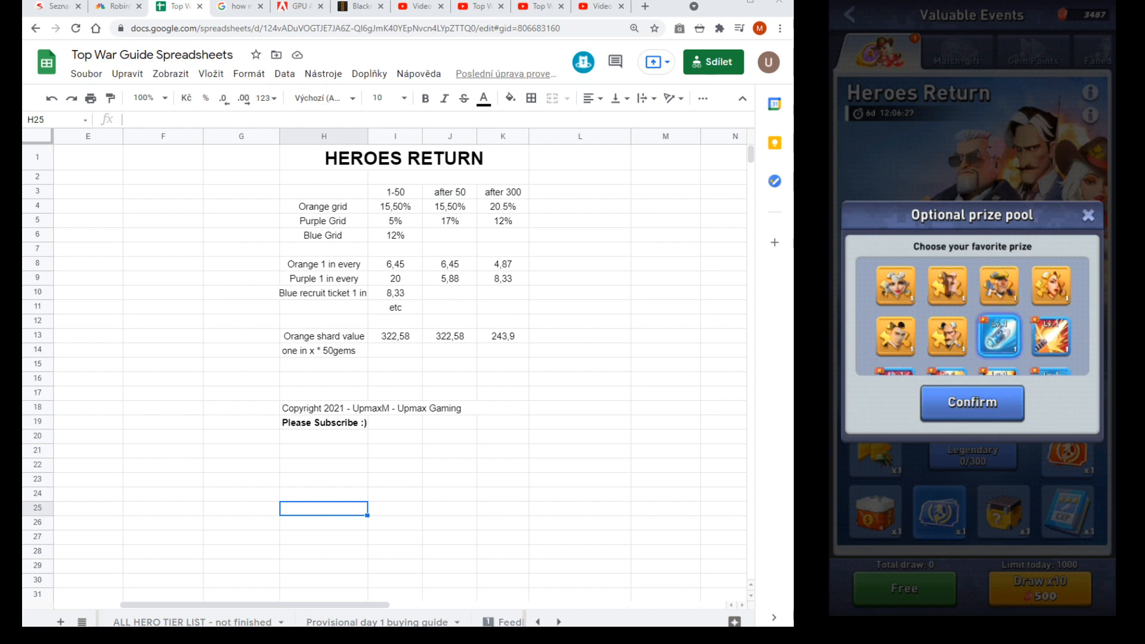
{"action": "left_click", "coordinate": [970, 402]}
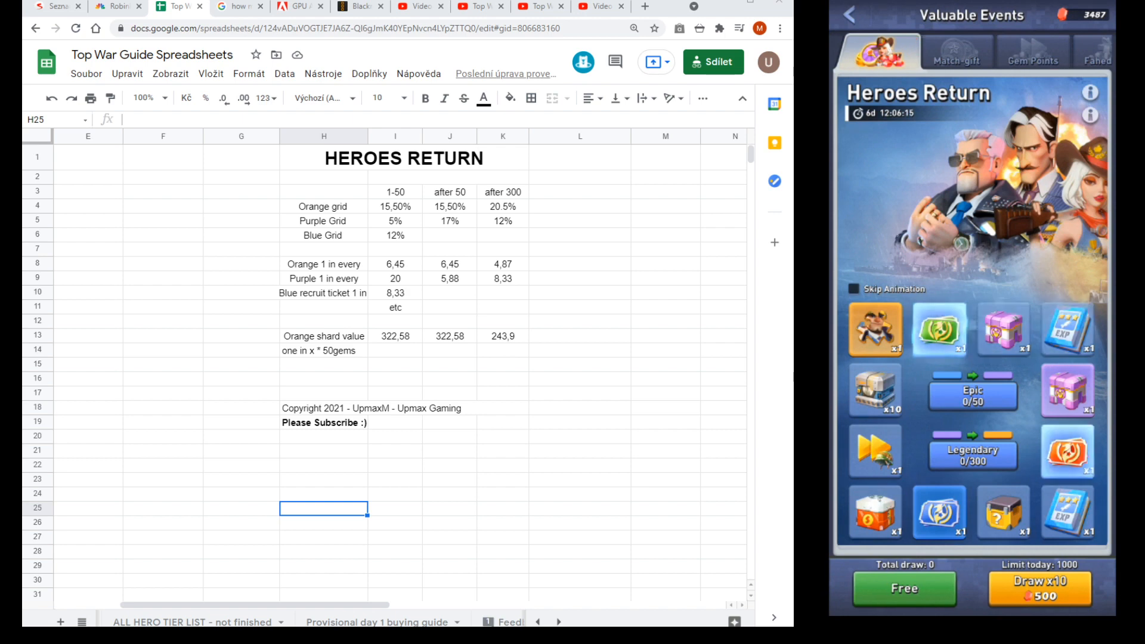
Make the free draw, enable Skip Animation, and make further single draws from the board and reward popup
{"action": "left_click", "coordinate": [902, 588]}
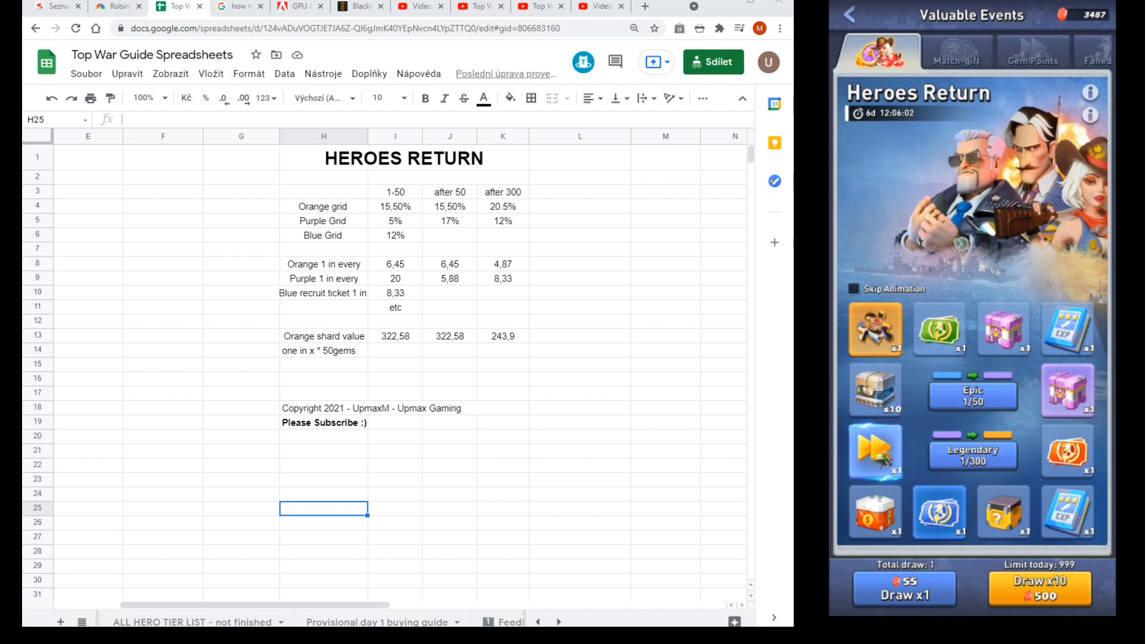
{"action": "left_click", "coordinate": [851, 289]}
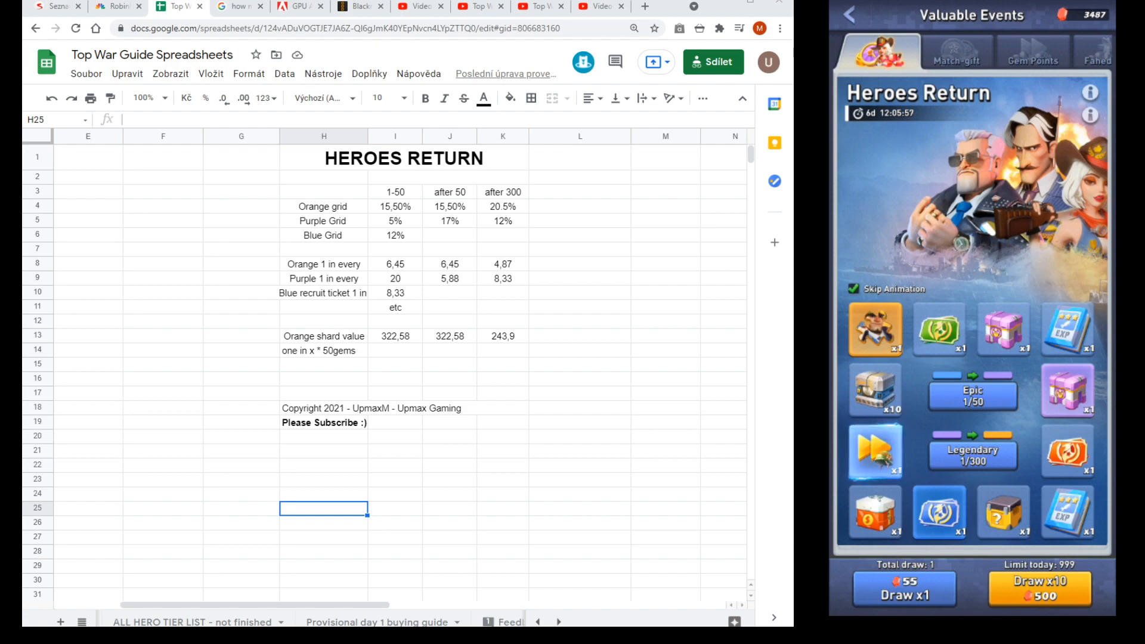
{"action": "left_click", "coordinate": [902, 588]}
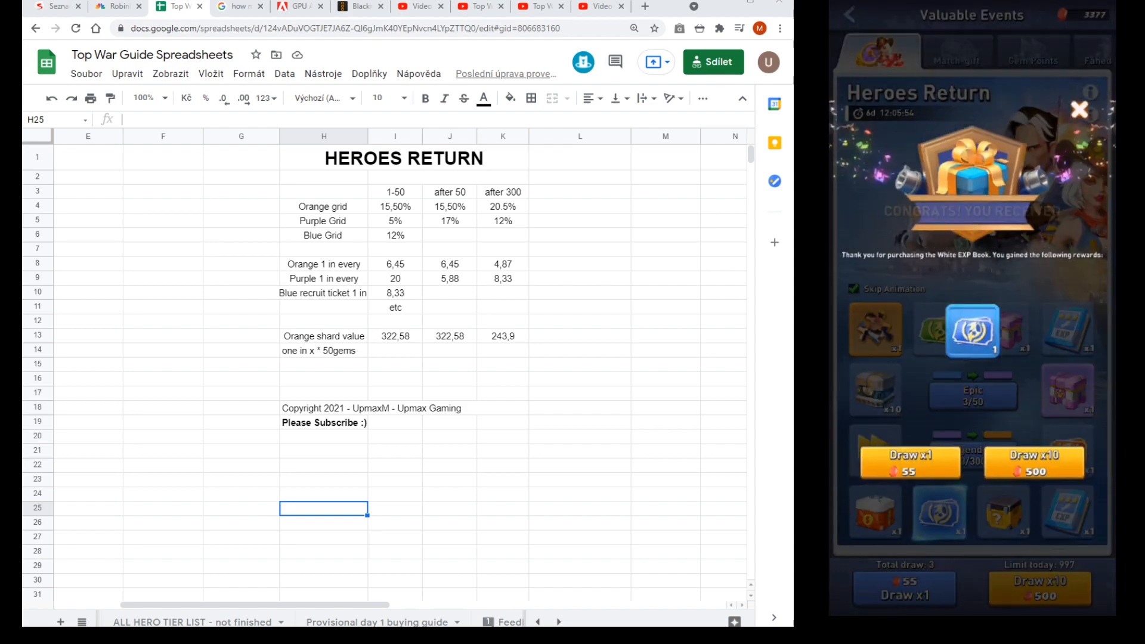
{"action": "left_click", "coordinate": [908, 463]}
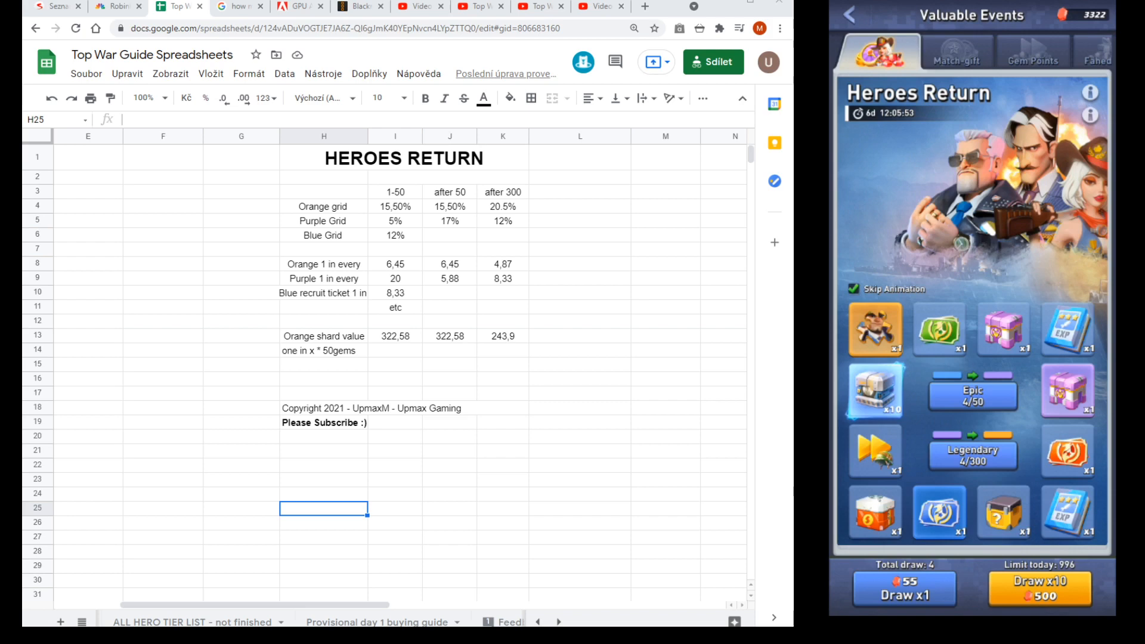
{"action": "left_click", "coordinate": [904, 589]}
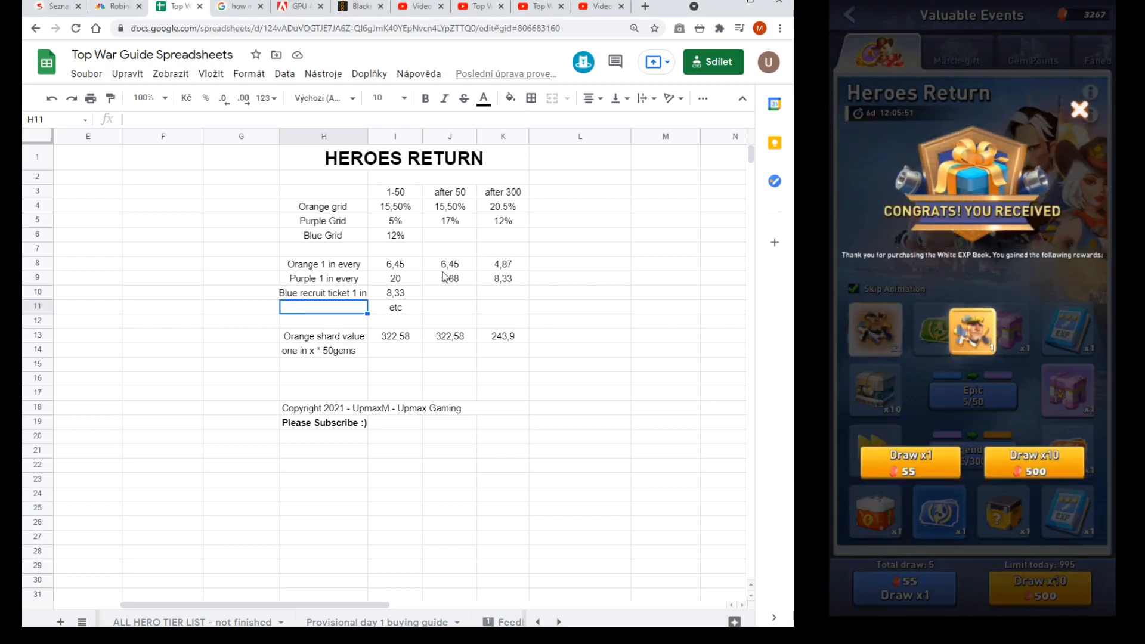
Select the cell where the new Hits per 10 row will go above Orange 1 in every
{"action": "left_click", "coordinate": [395, 263]}
{"action": "type", "text": "1.55"}
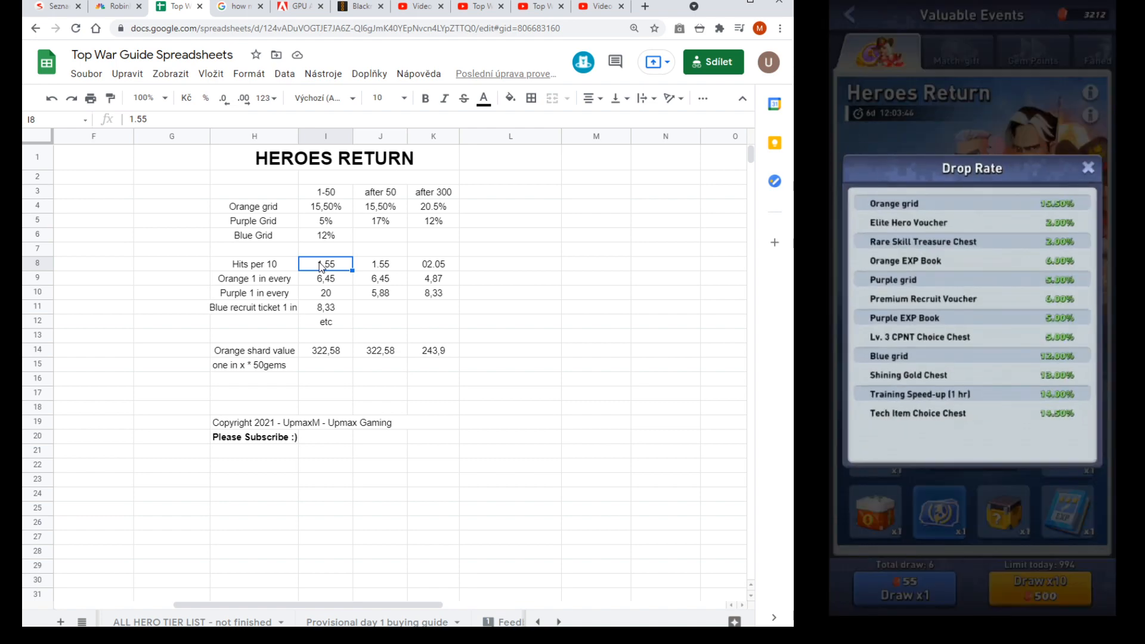
{"action": "left_click", "coordinate": [326, 278]}
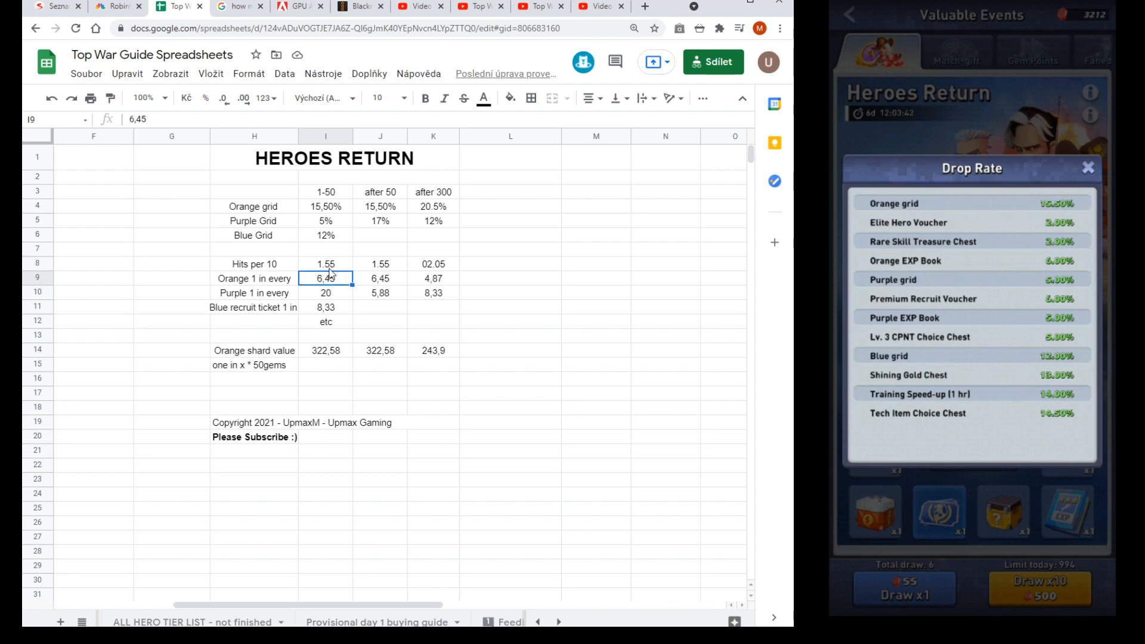
{"action": "left_click", "coordinate": [326, 264]}
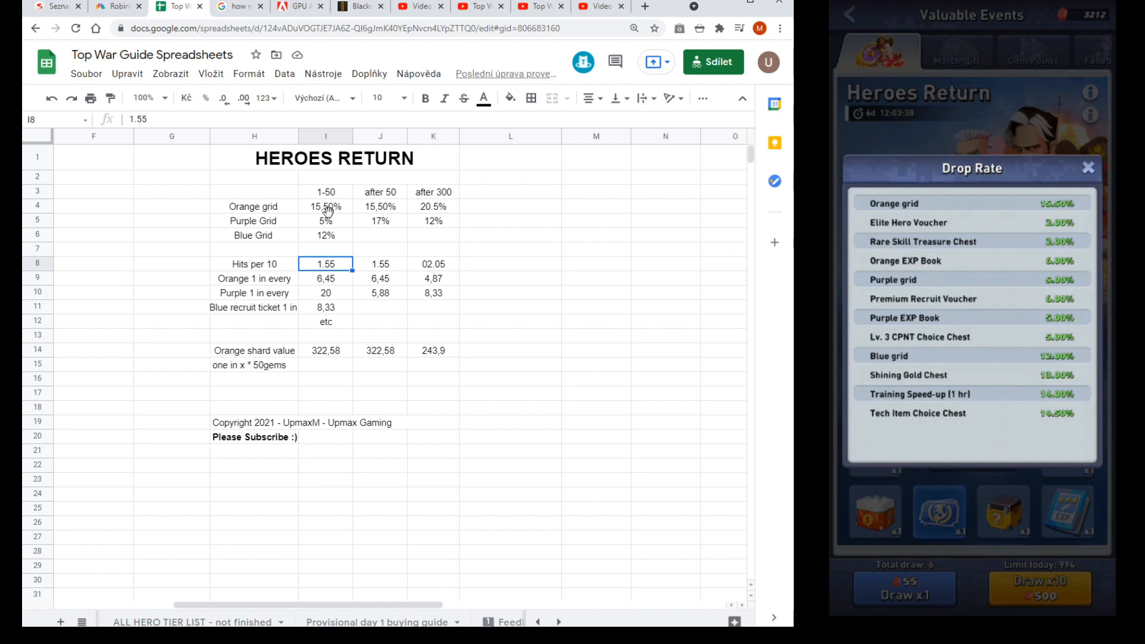
{"action": "left_click", "coordinate": [325, 220]}
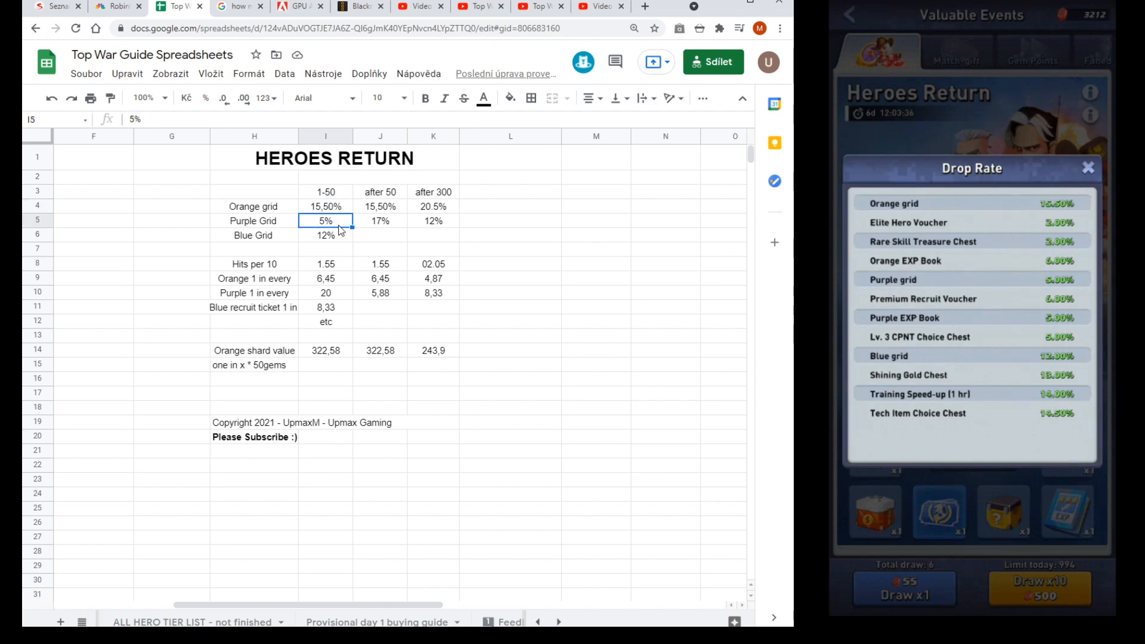
{"action": "left_click", "coordinate": [325, 235]}
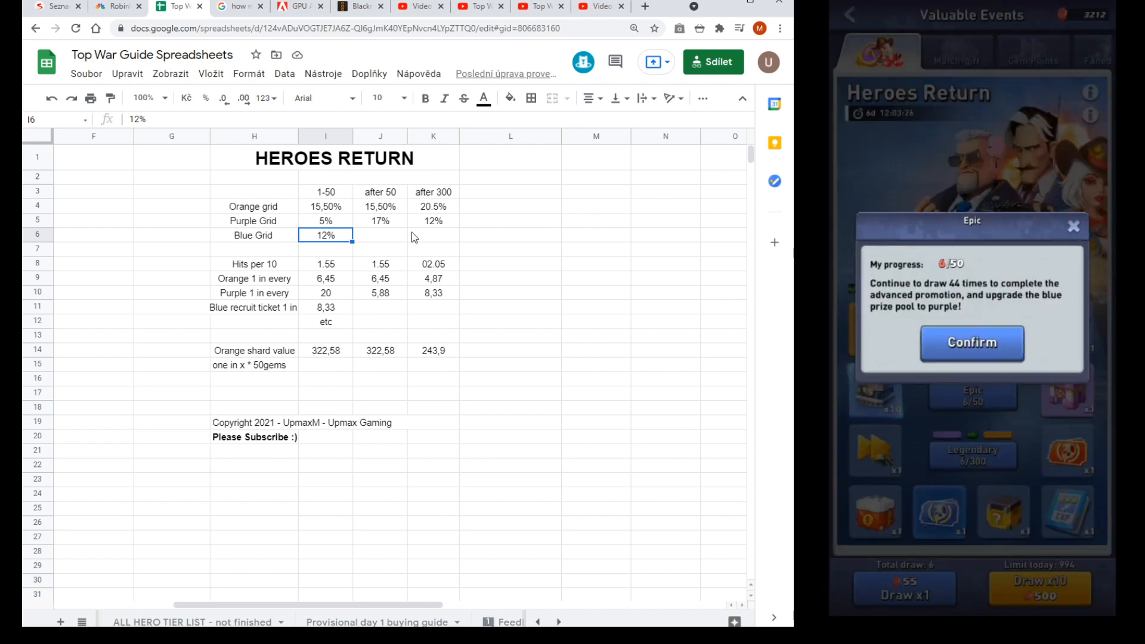
{"action": "left_click", "coordinate": [971, 342]}
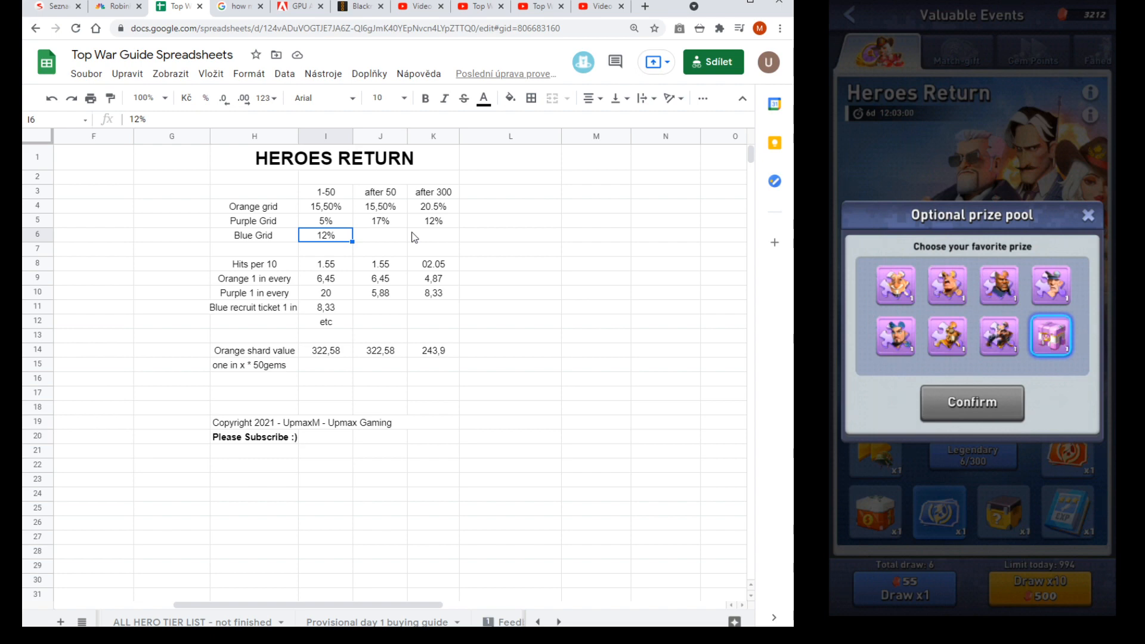
{"action": "mouse_move", "coordinate": [380, 233]}
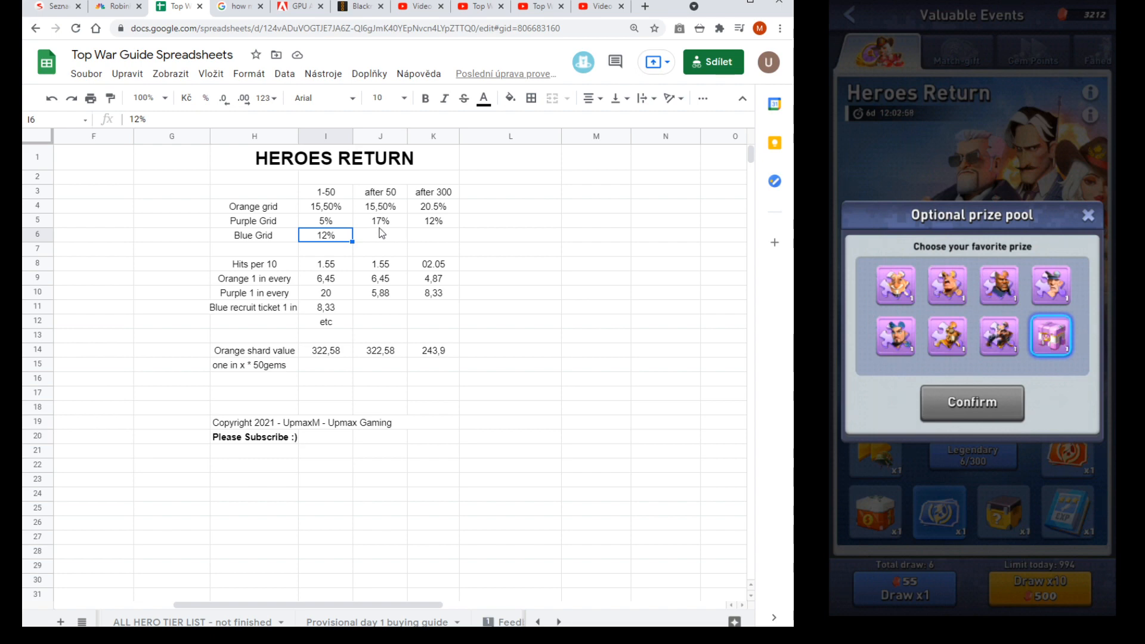
{"action": "left_click", "coordinate": [325, 221]}
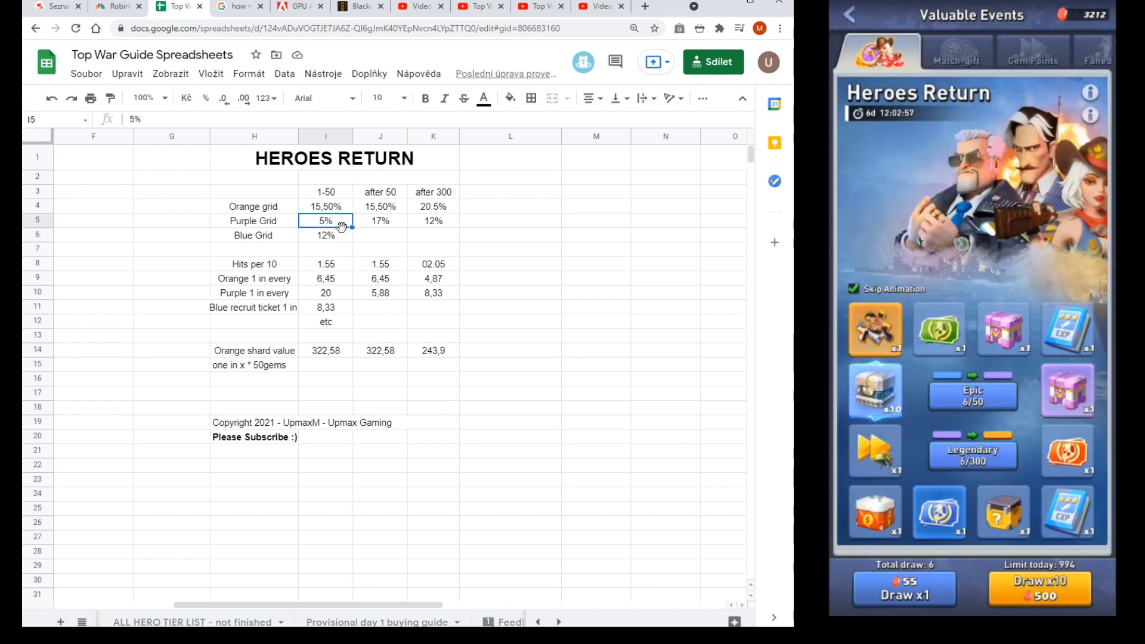
{"action": "left_click", "coordinate": [324, 235]}
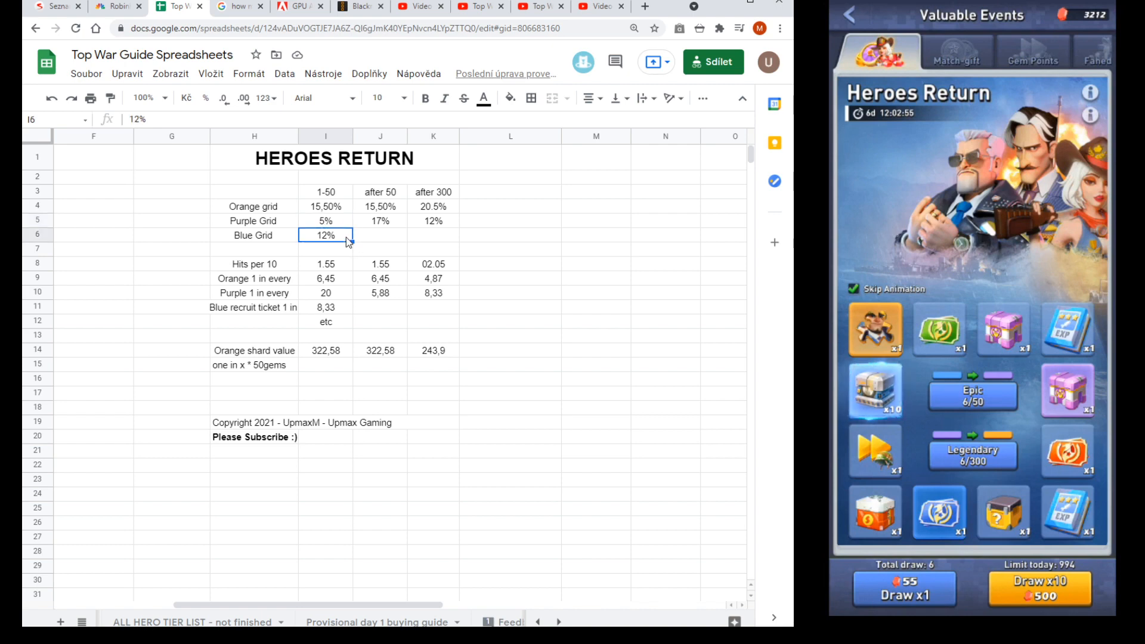
{"action": "left_click", "coordinate": [379, 220]}
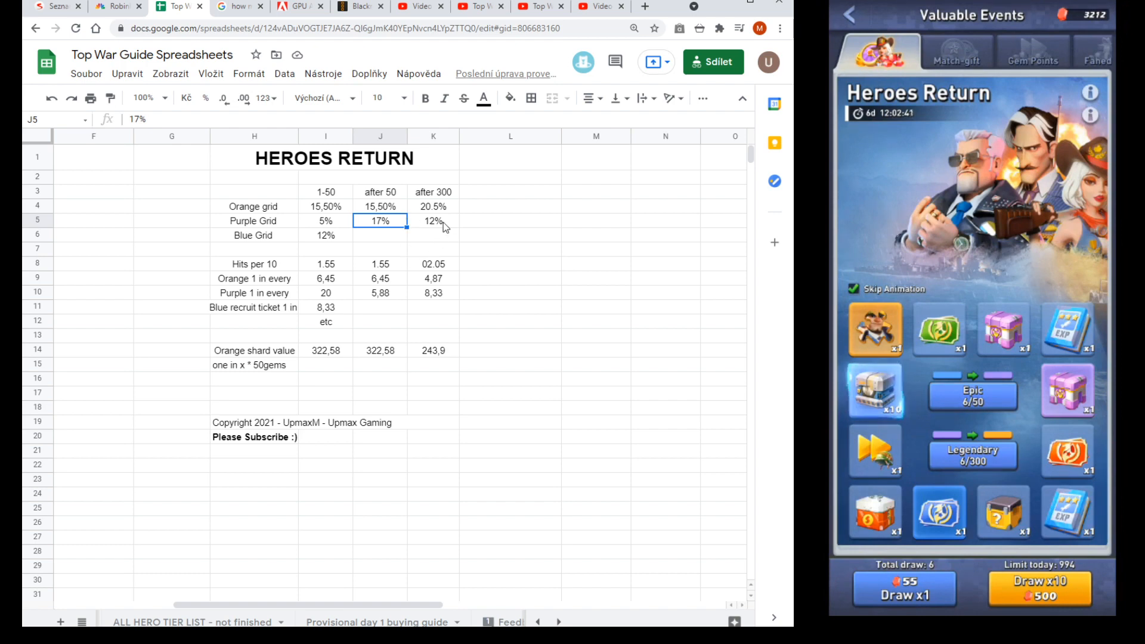
{"action": "left_click", "coordinate": [433, 221]}
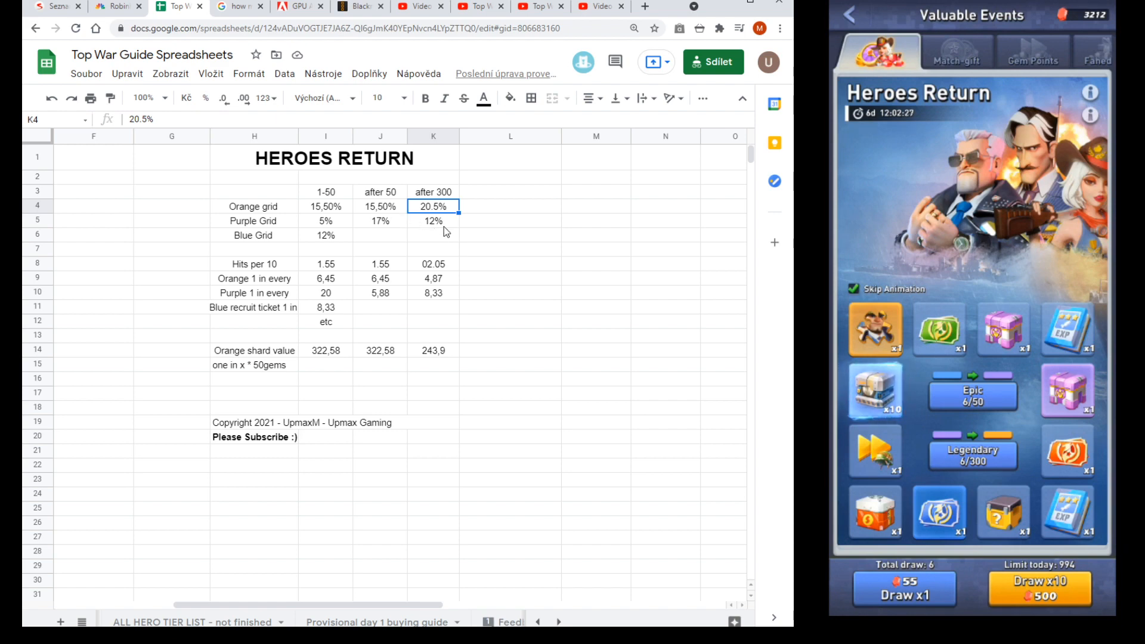
{"action": "left_click", "coordinate": [431, 221]}
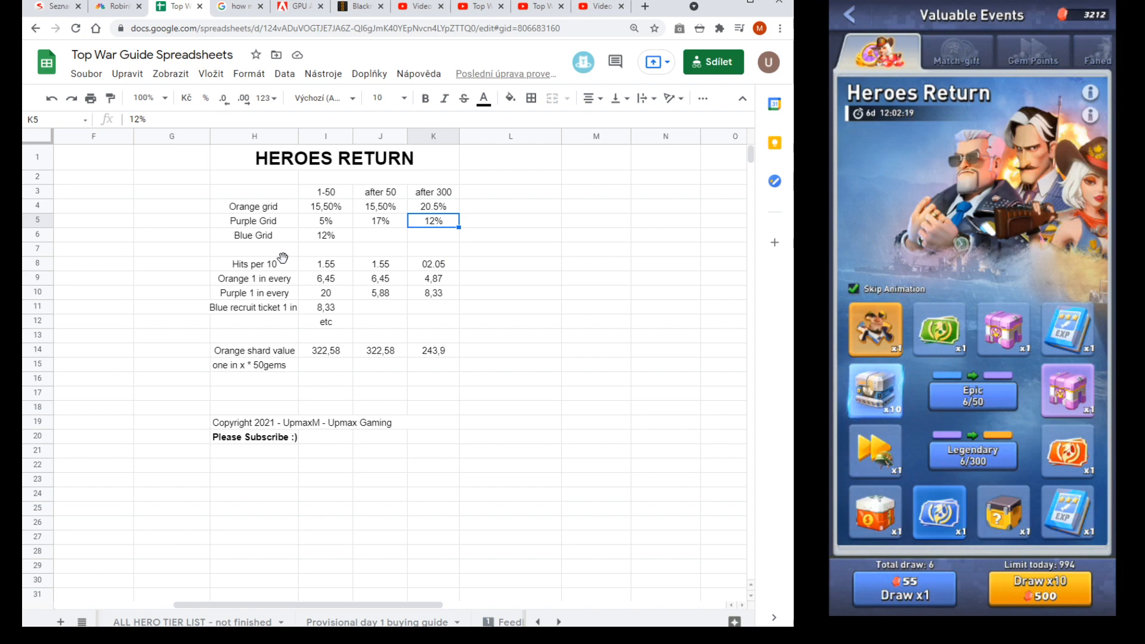
{"action": "left_click", "coordinate": [379, 278]}
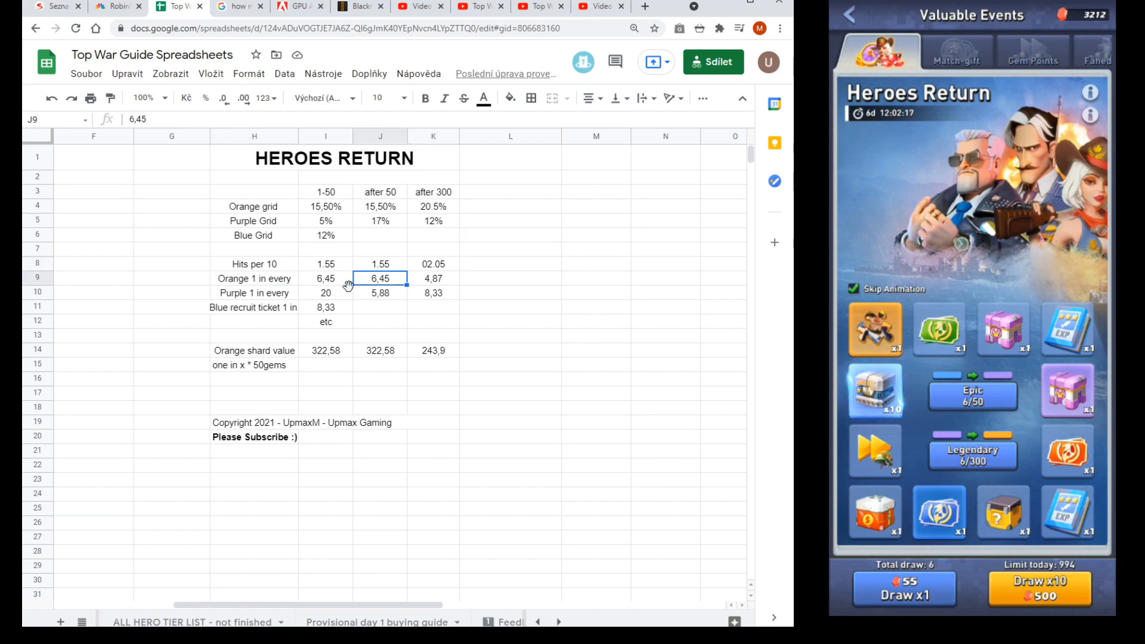
{"action": "left_click", "coordinate": [254, 278]}
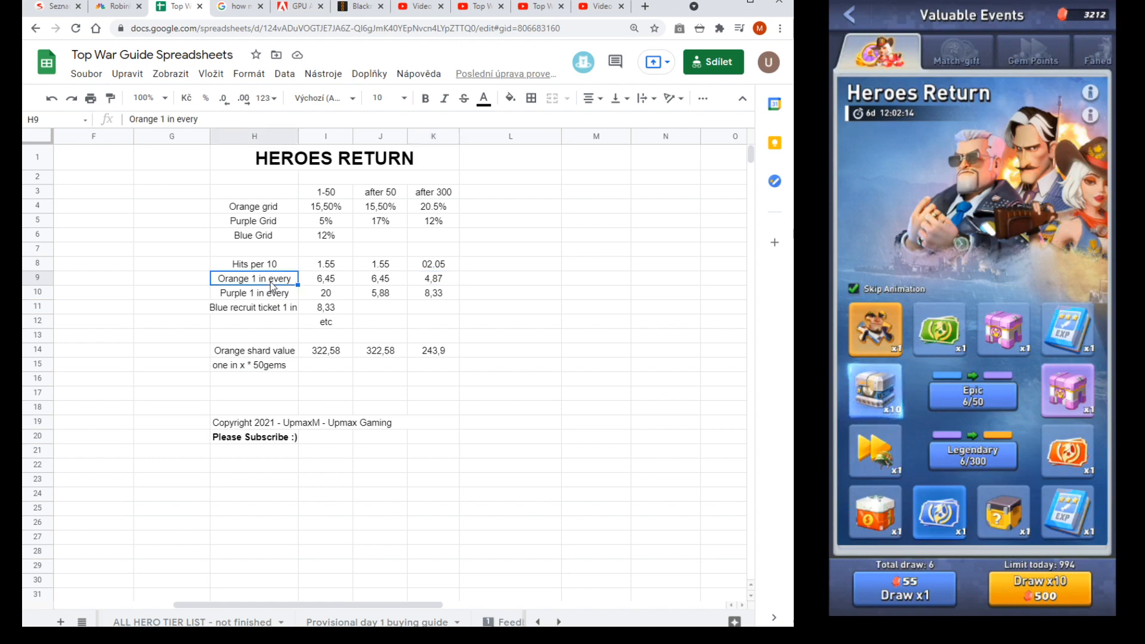
{"action": "mouse_move", "coordinate": [378, 320]}
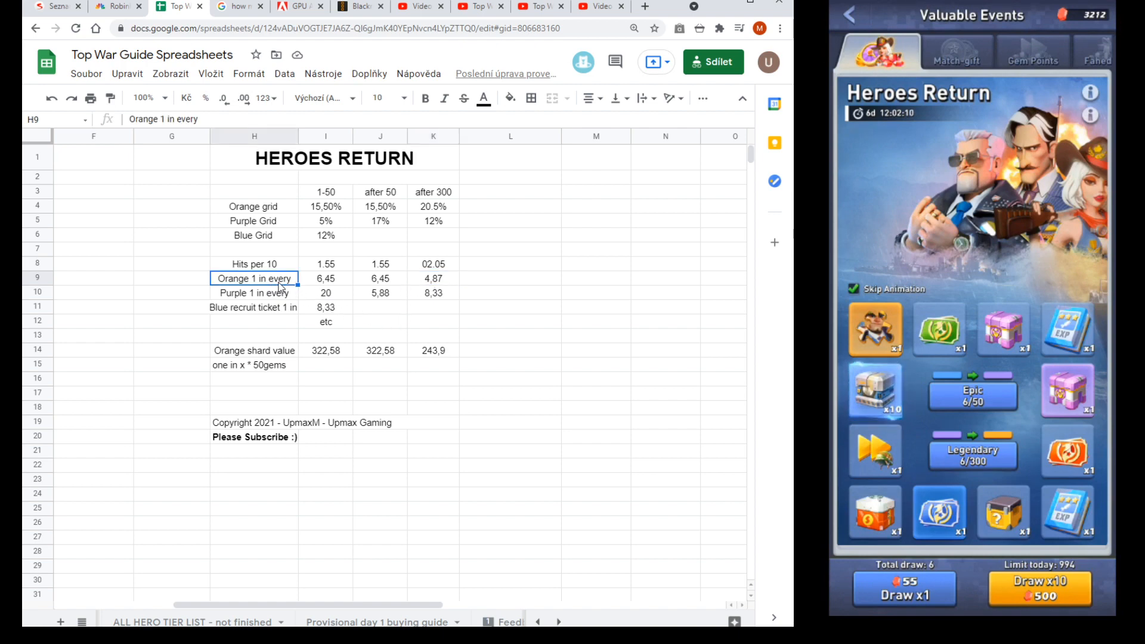
{"action": "left_click", "coordinate": [431, 278]}
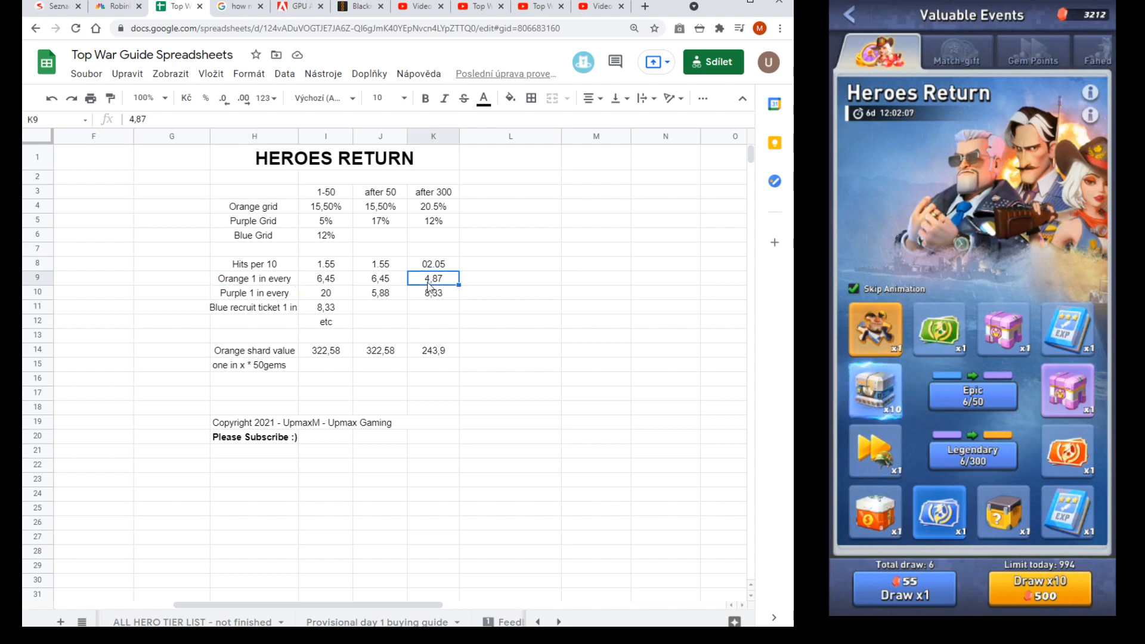
{"action": "left_click", "coordinate": [431, 293]}
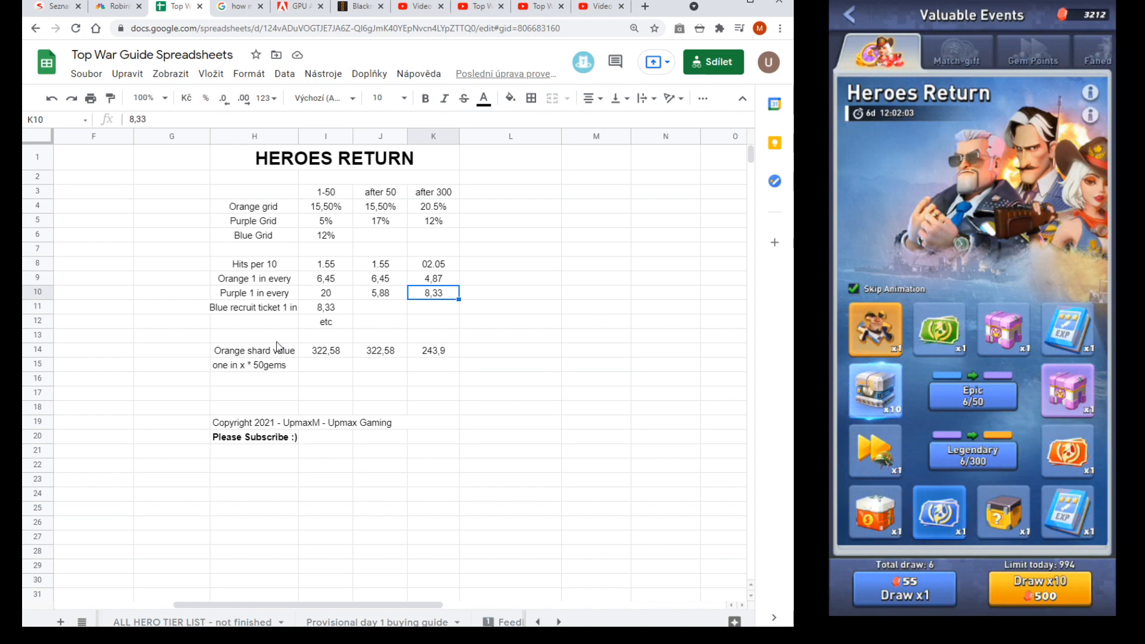
{"action": "left_click", "coordinate": [252, 349]}
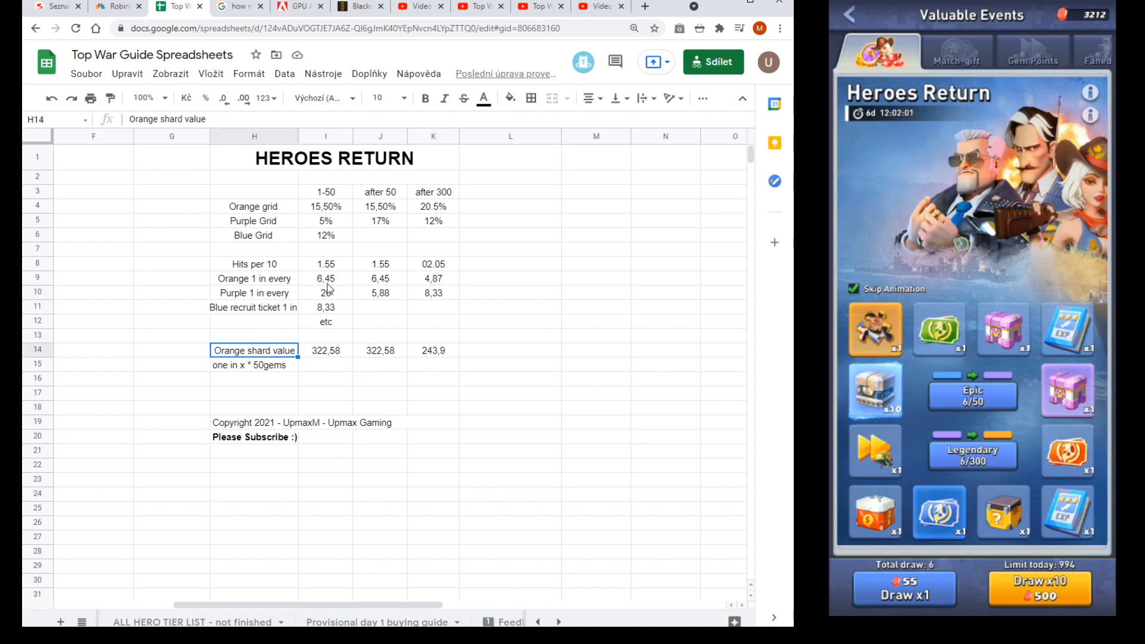
{"action": "left_click", "coordinate": [325, 351]}
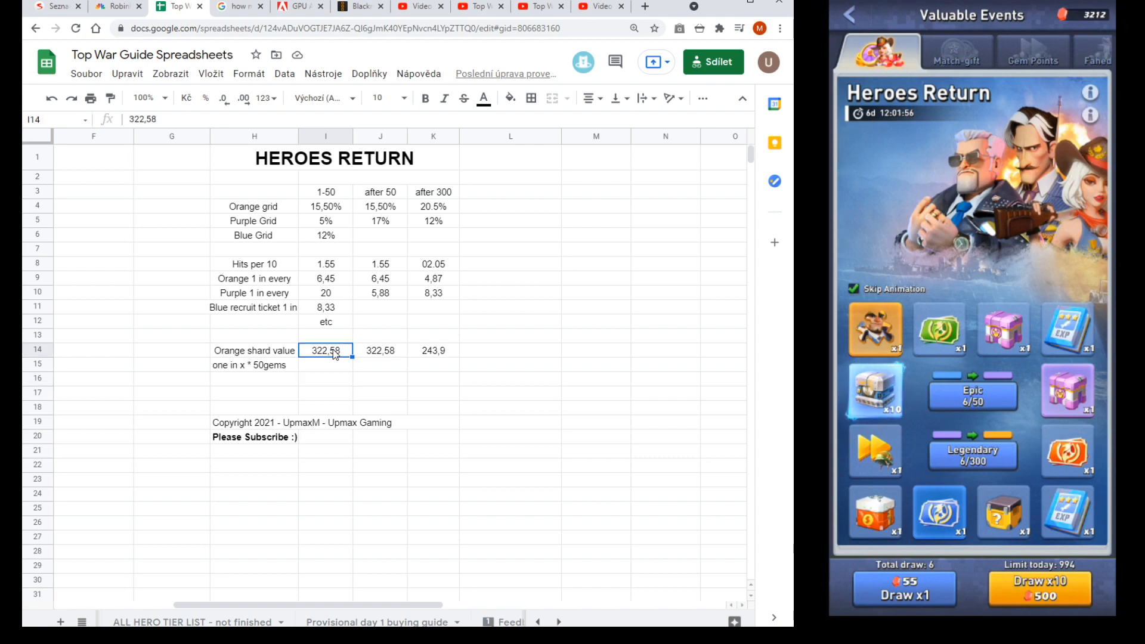
{"action": "left_click", "coordinate": [324, 378]}
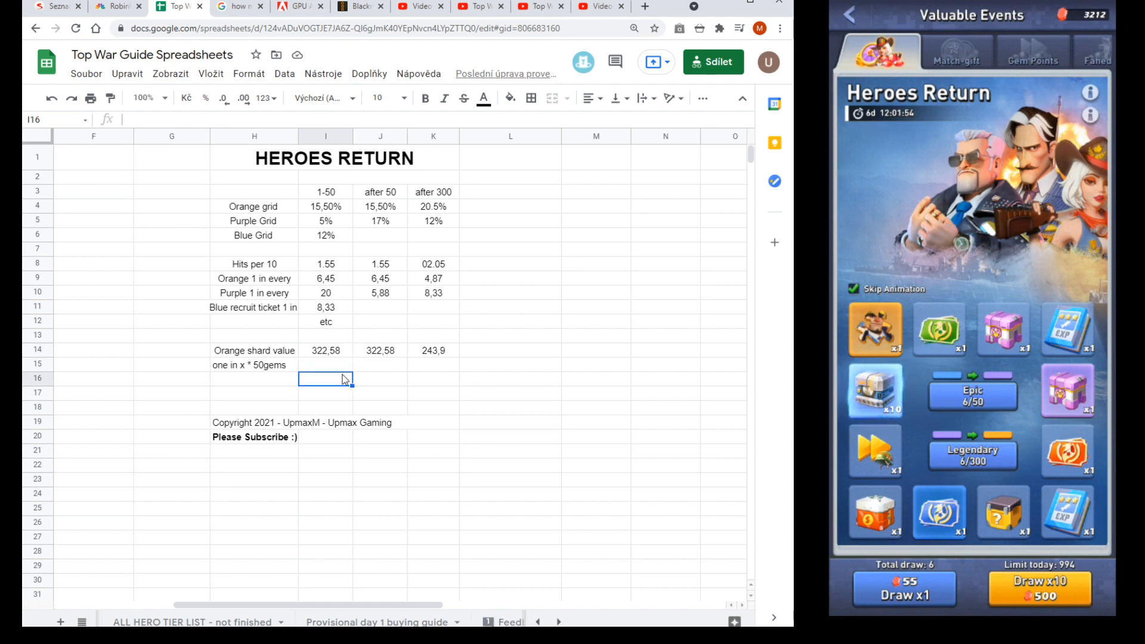
{"action": "left_click", "coordinate": [326, 351]}
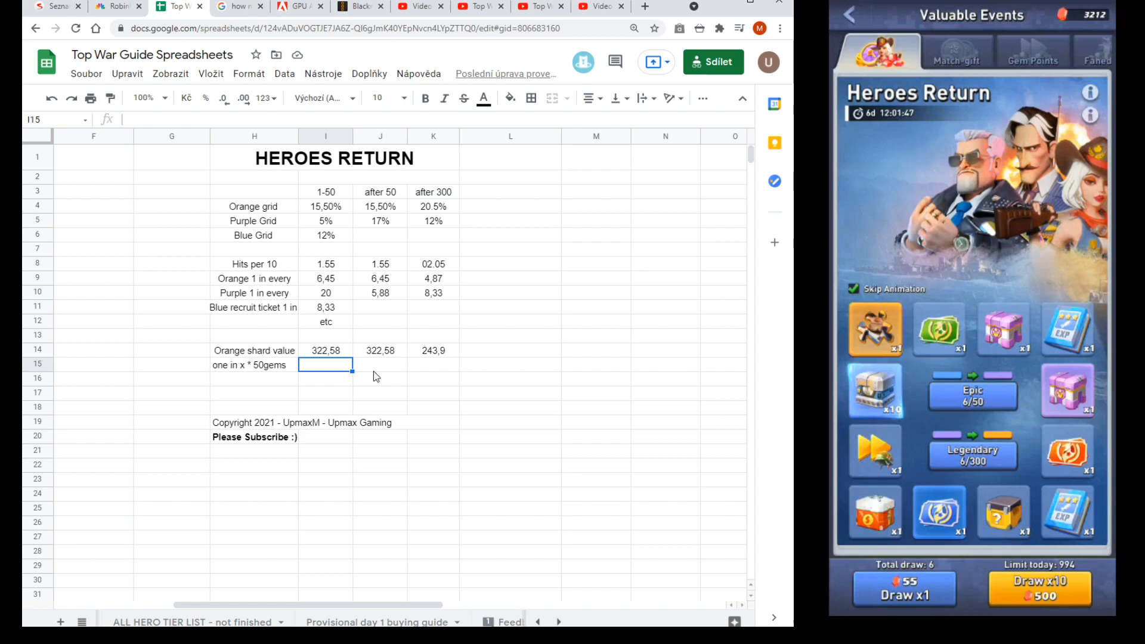
{"action": "left_click", "coordinate": [379, 364]}
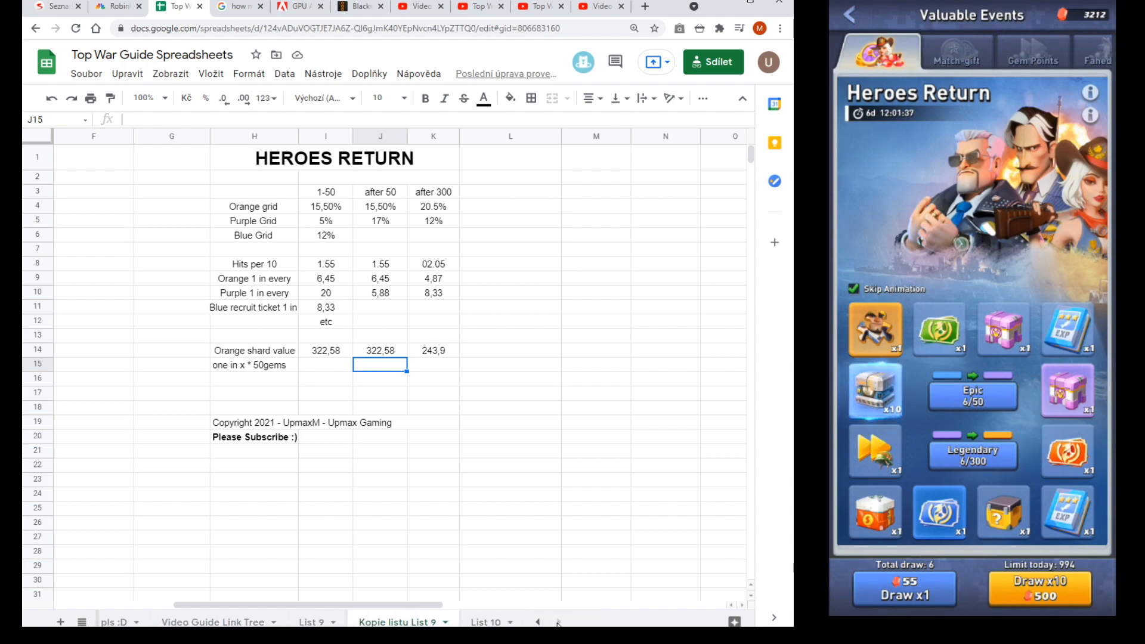
{"action": "left_click", "coordinate": [310, 621]}
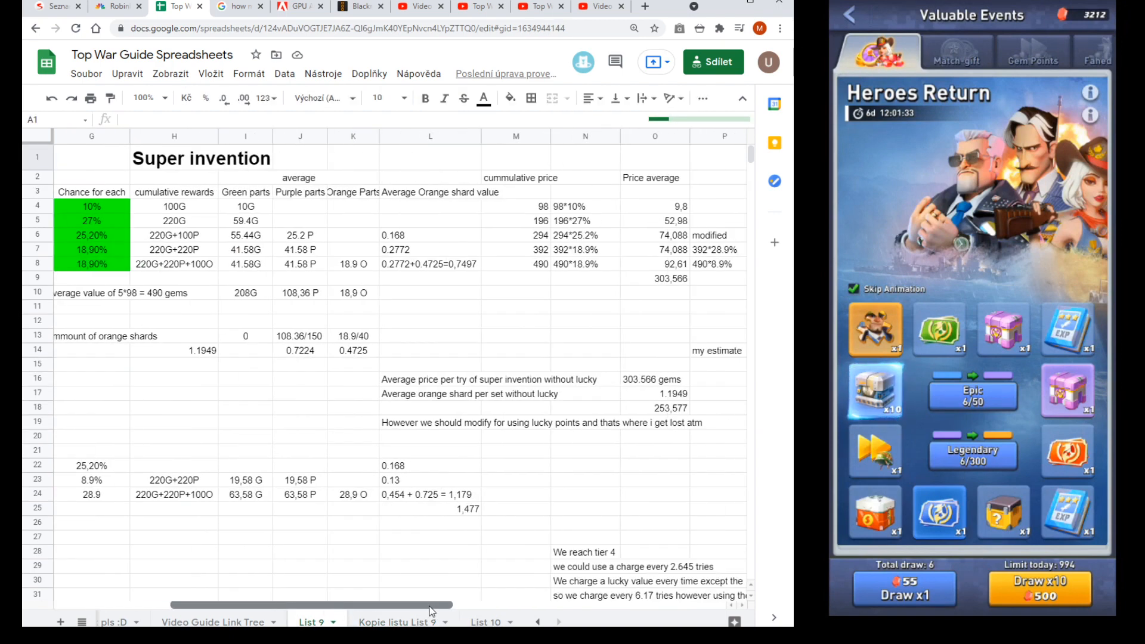
{"action": "left_click", "coordinate": [714, 407]}
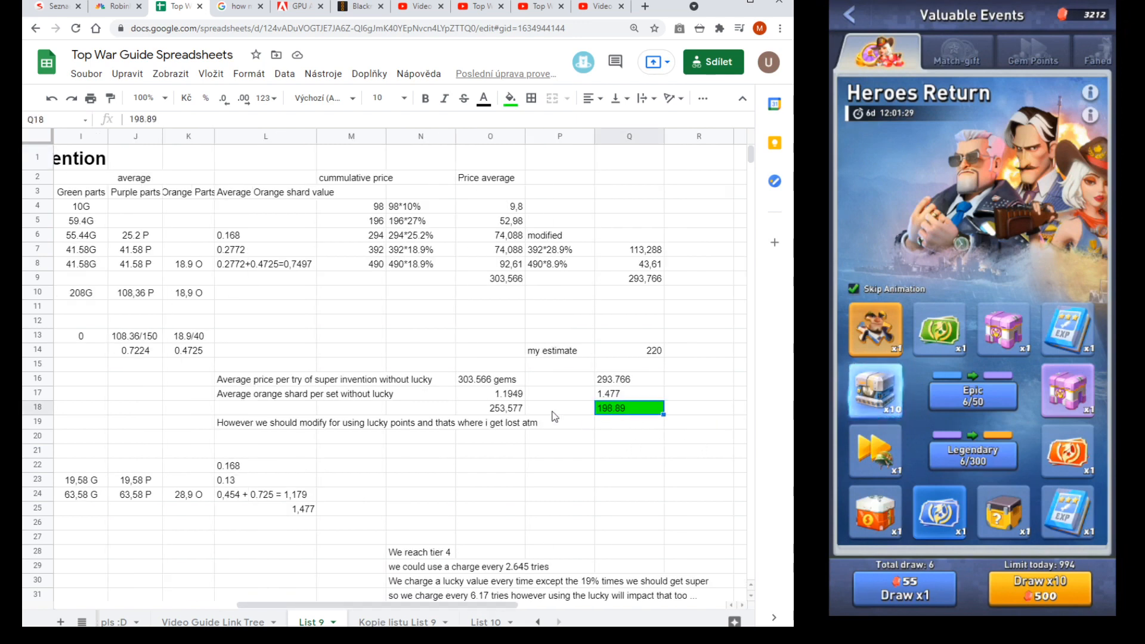
{"action": "left_click", "coordinate": [490, 408]}
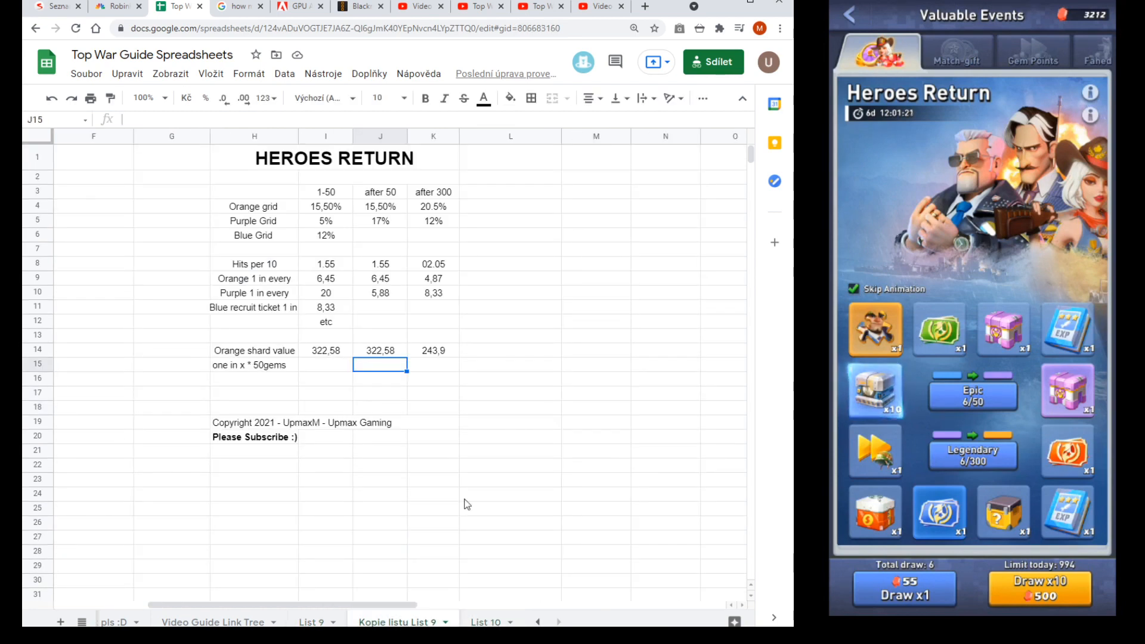
{"action": "mouse_move", "coordinate": [500, 447]}
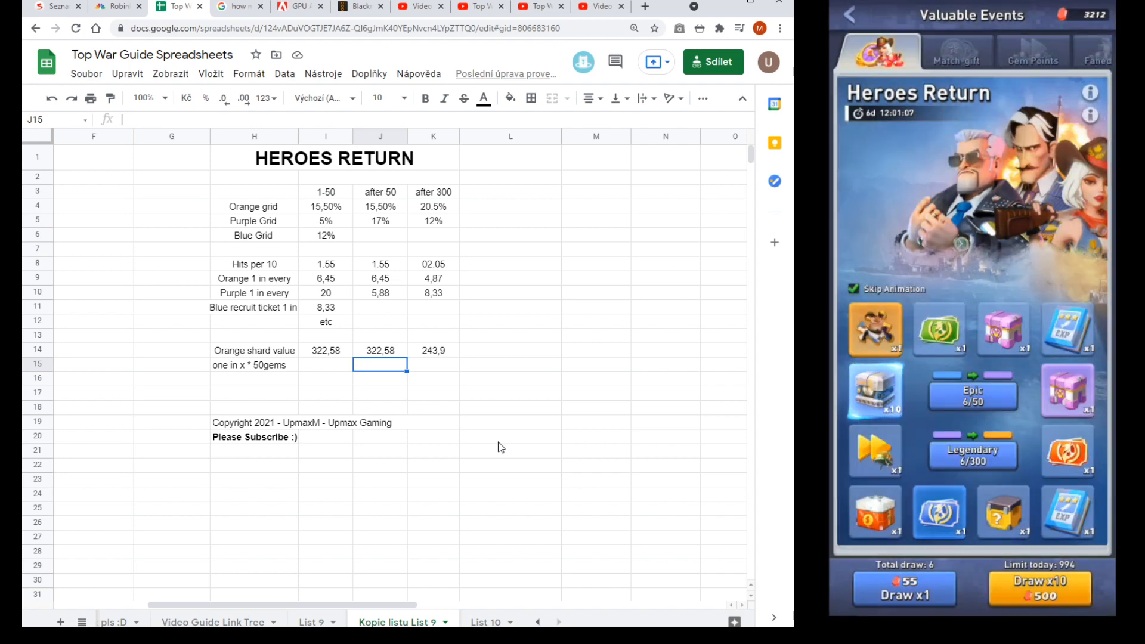
Show the Heroes Return Drop Rate list via the event's info icon beside the sheet
{"action": "left_click", "coordinate": [1089, 91]}
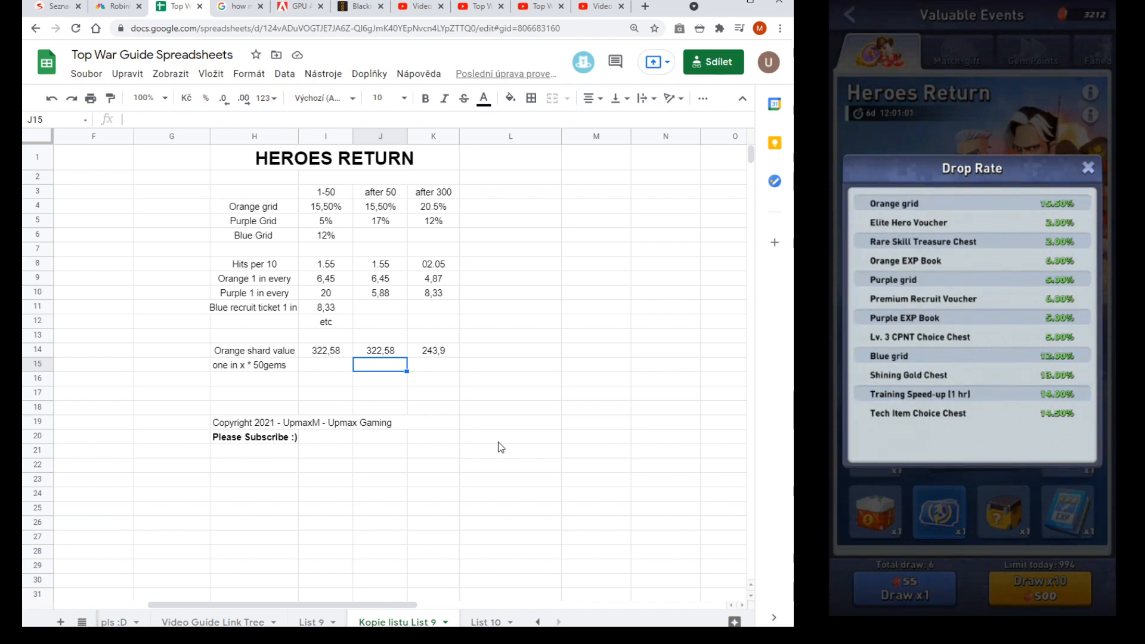
{"action": "mouse_move", "coordinate": [502, 431]}
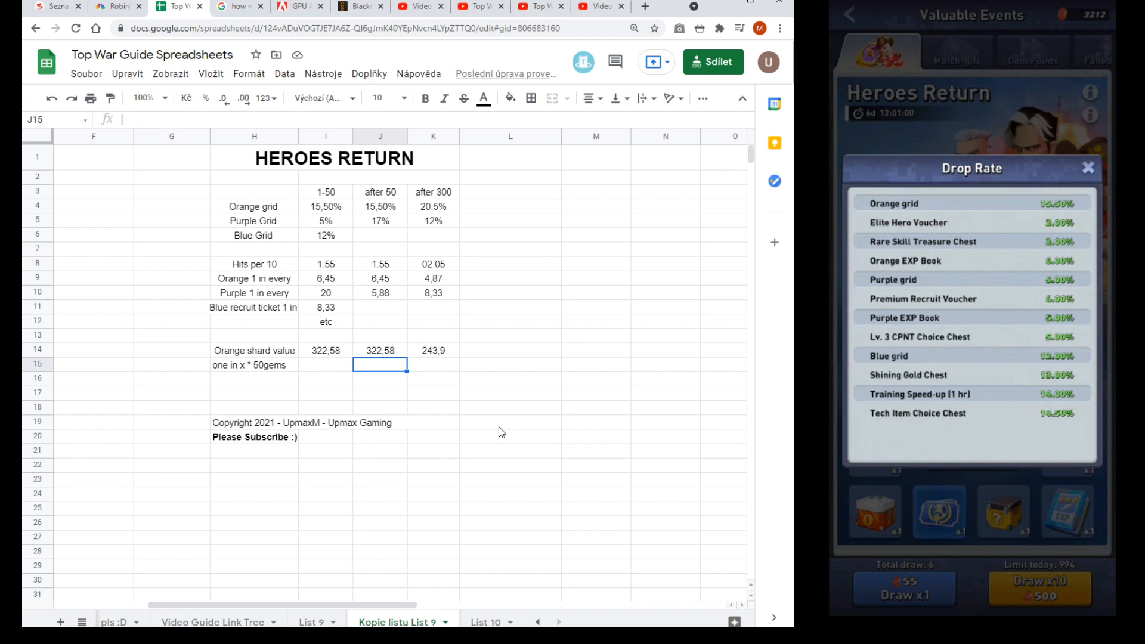
Select an empty cell beside the table, then bring up the game's Optional prize pool chooser
{"action": "left_click", "coordinate": [509, 205]}
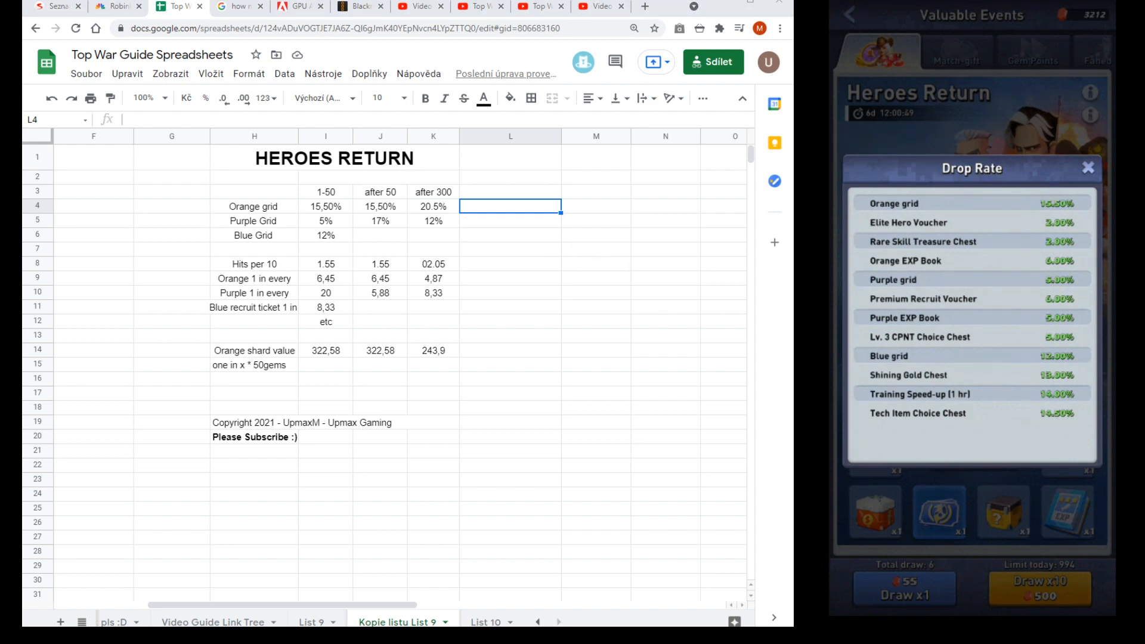
{"action": "left_click", "coordinate": [324, 522]}
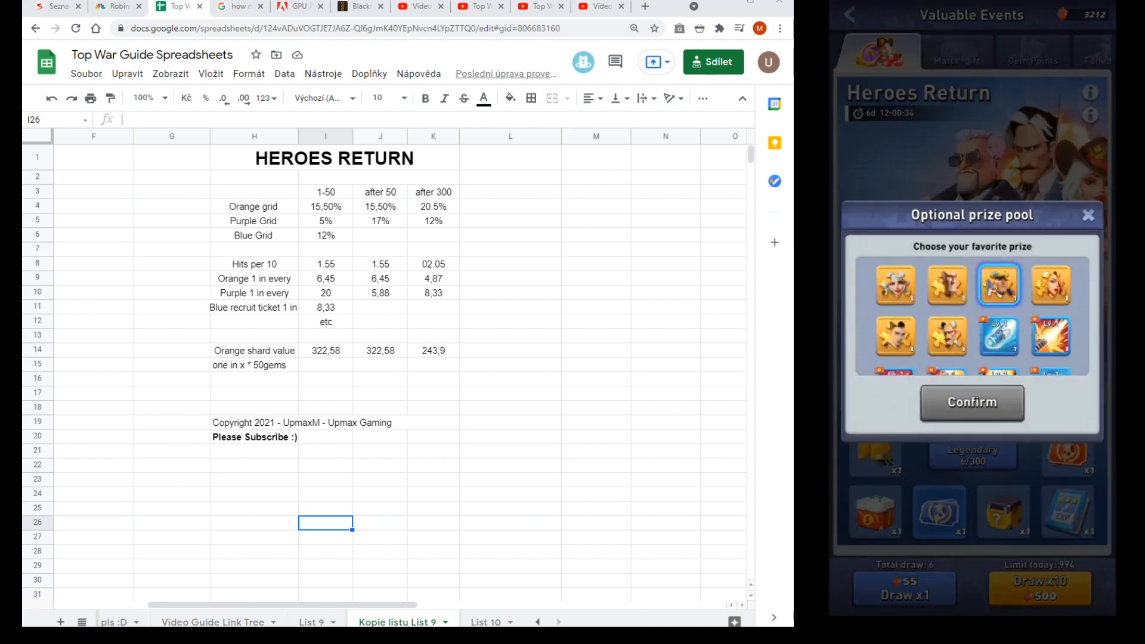
Highlight the after-300 shard value 243,9, confirm the favourite prize, and reopen the prize pool chooser
{"action": "left_click", "coordinate": [432, 349]}
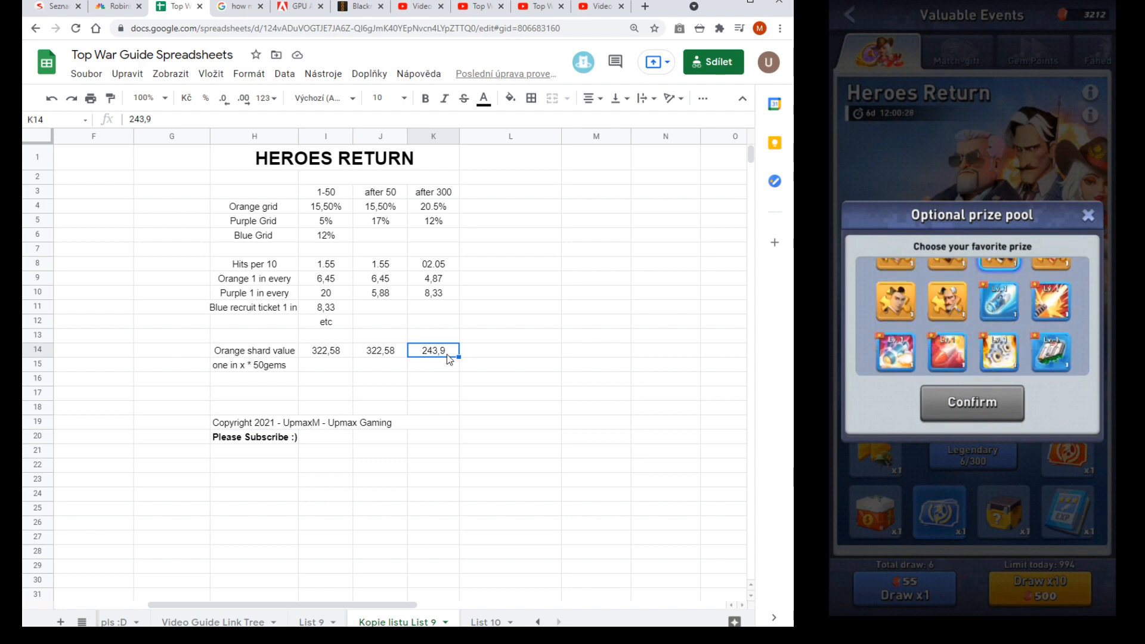
{"action": "left_click", "coordinate": [970, 402]}
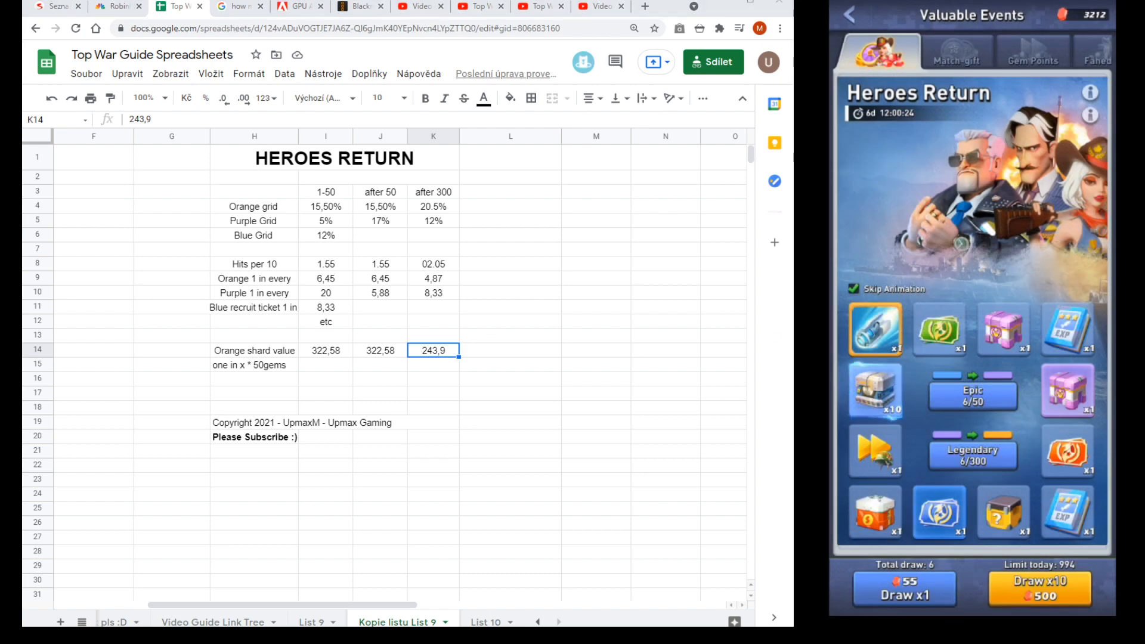
{"action": "left_click", "coordinate": [252, 508]}
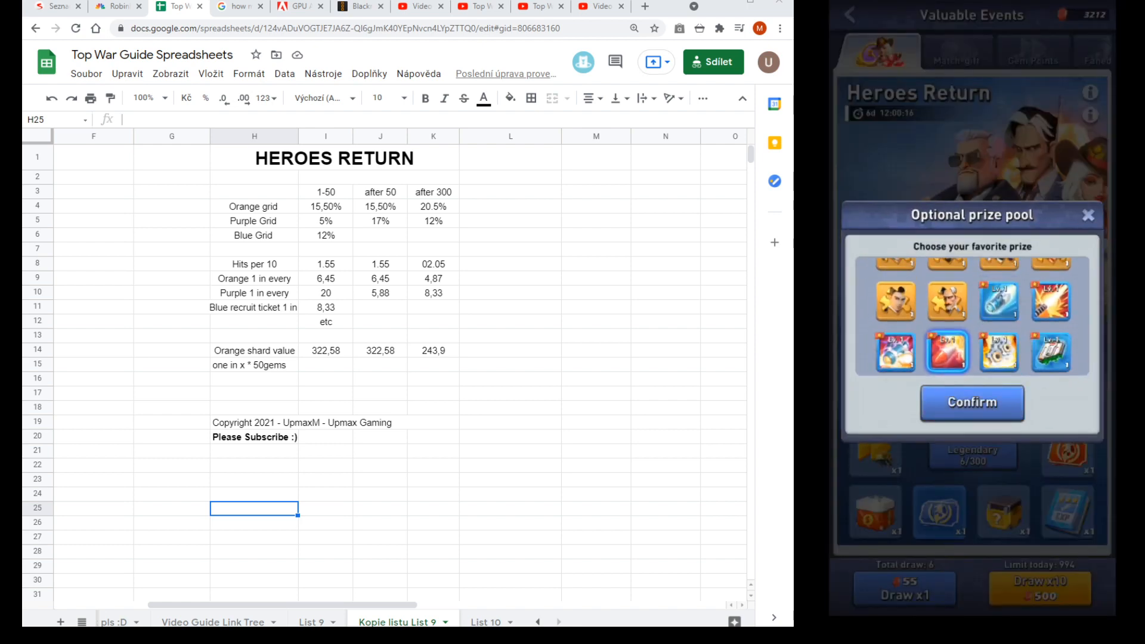
Switch the favourite between the orange hero and the blue item, ending with the hero confirmed
{"action": "left_click", "coordinate": [970, 402]}
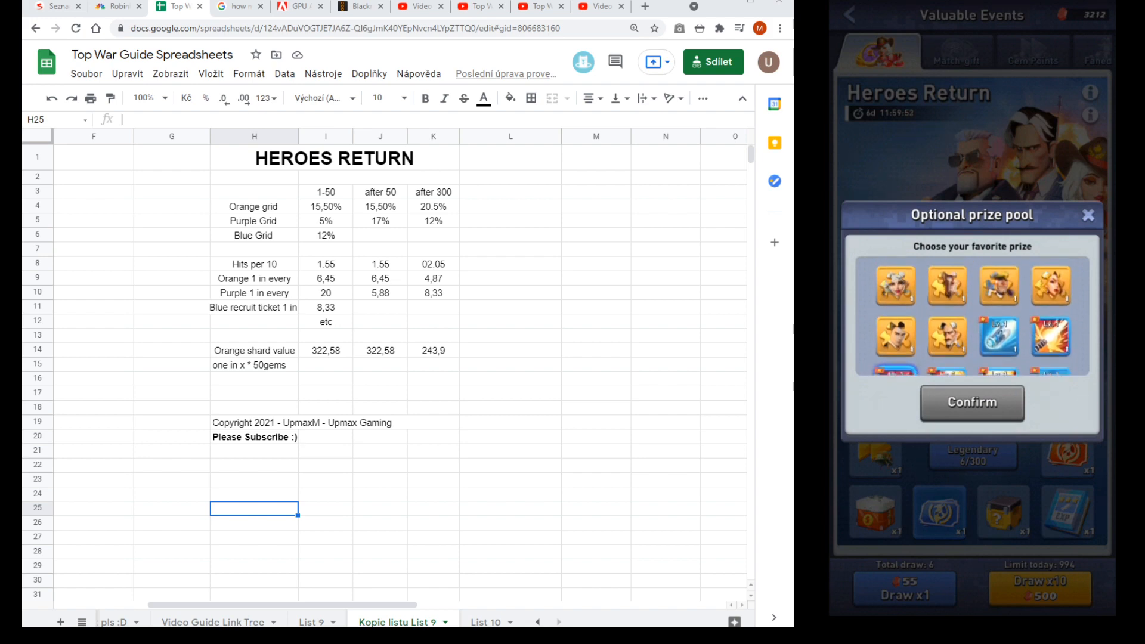
{"action": "left_click", "coordinate": [996, 284]}
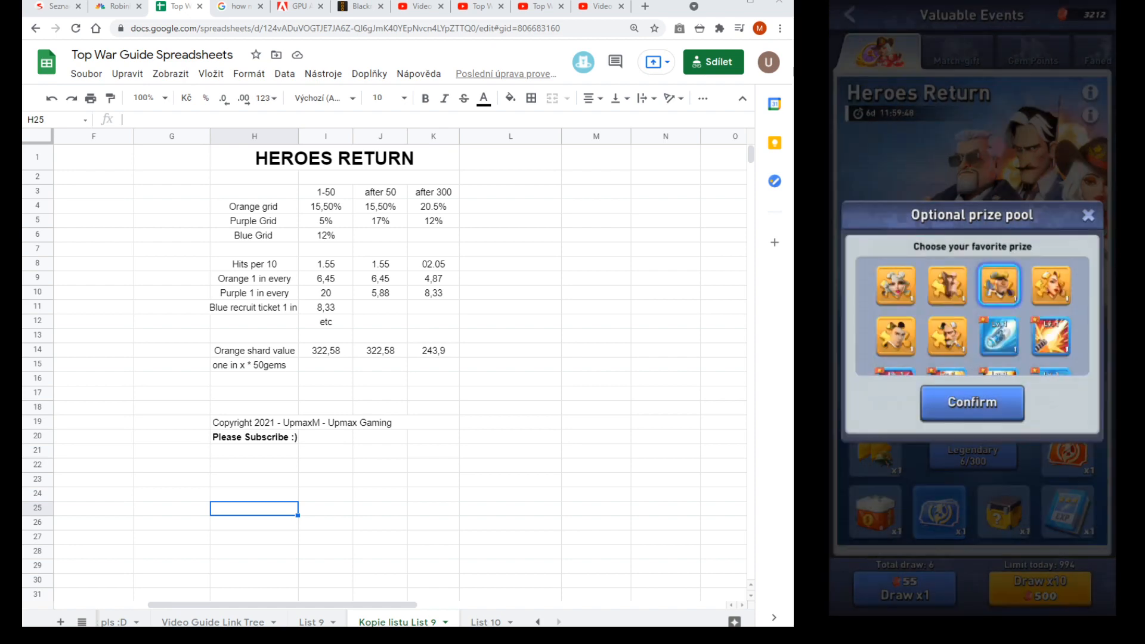
{"action": "left_click", "coordinate": [972, 401]}
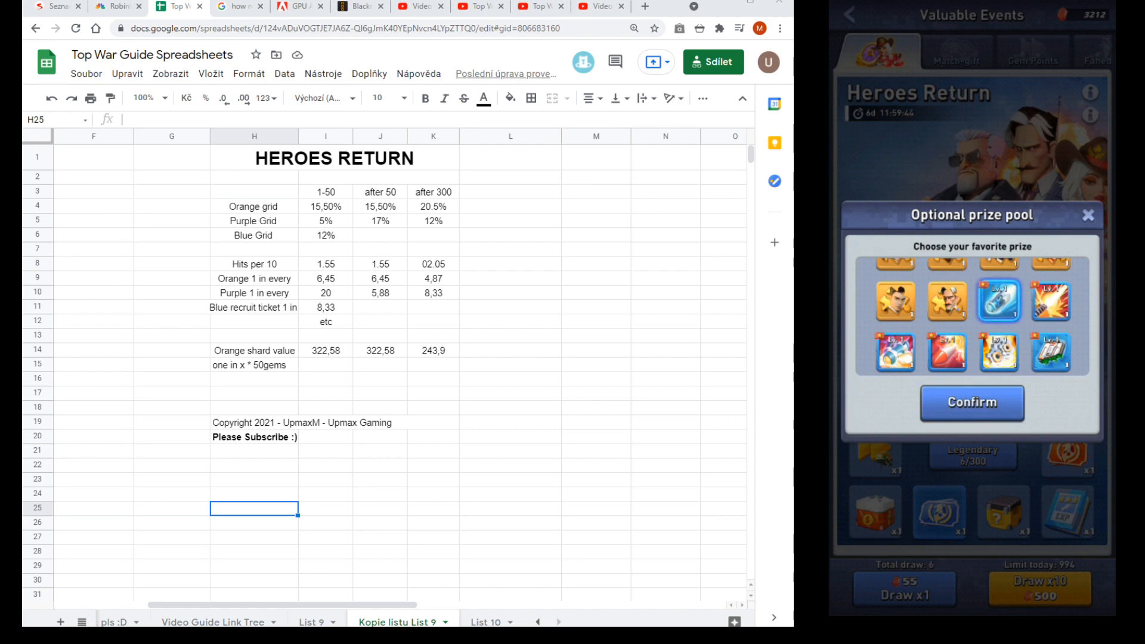
{"action": "left_click", "coordinate": [970, 403]}
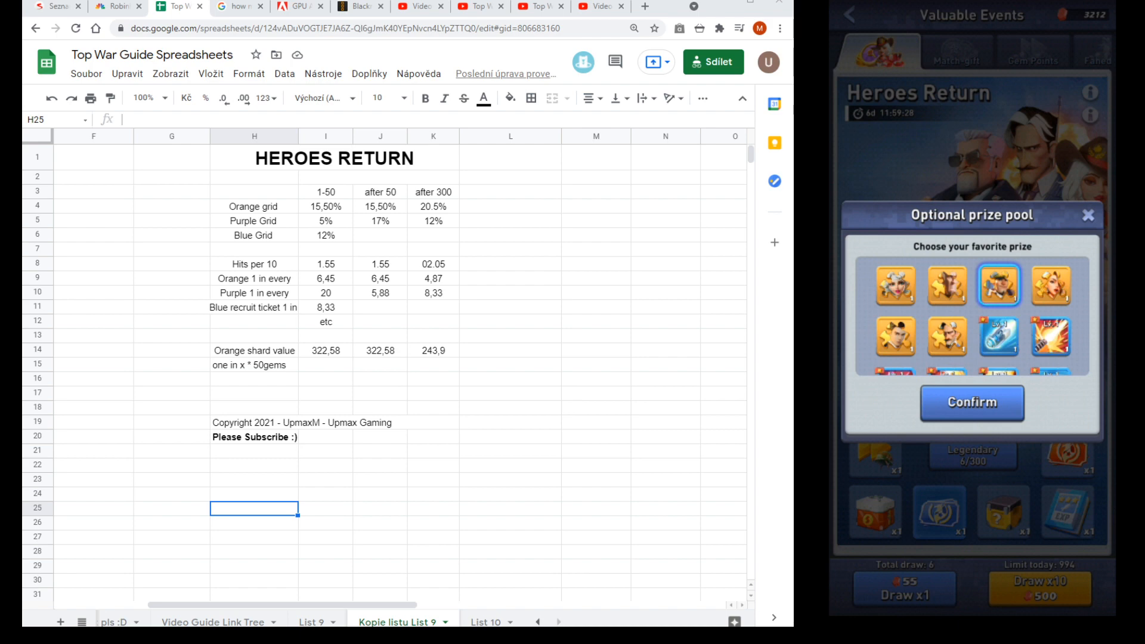
{"action": "left_click", "coordinate": [971, 402]}
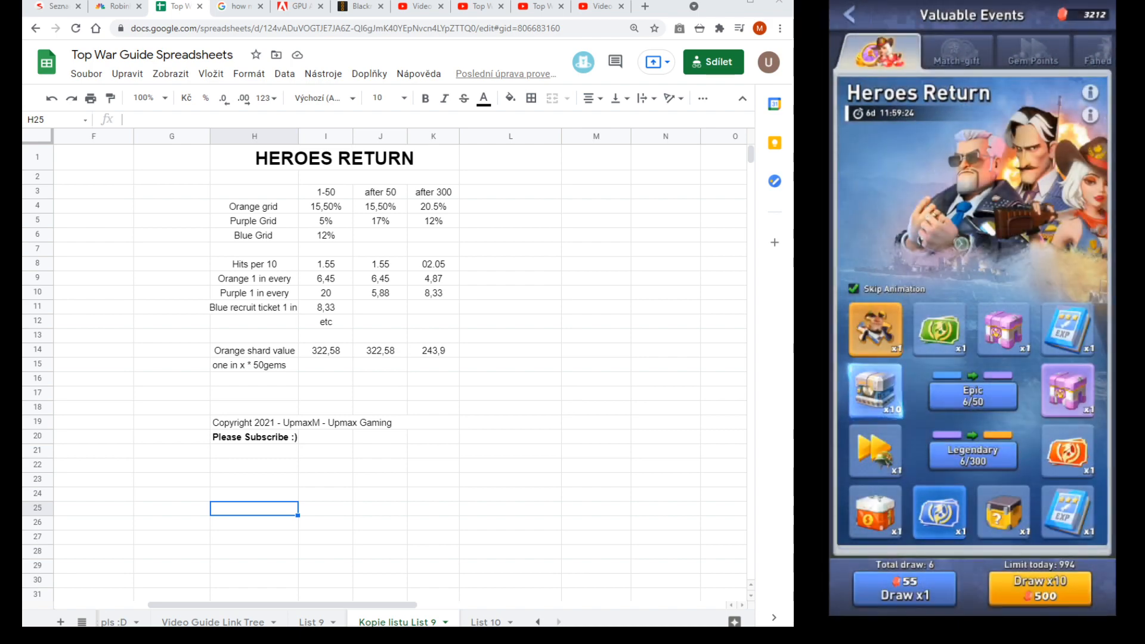
{"action": "left_click", "coordinate": [254, 436]}
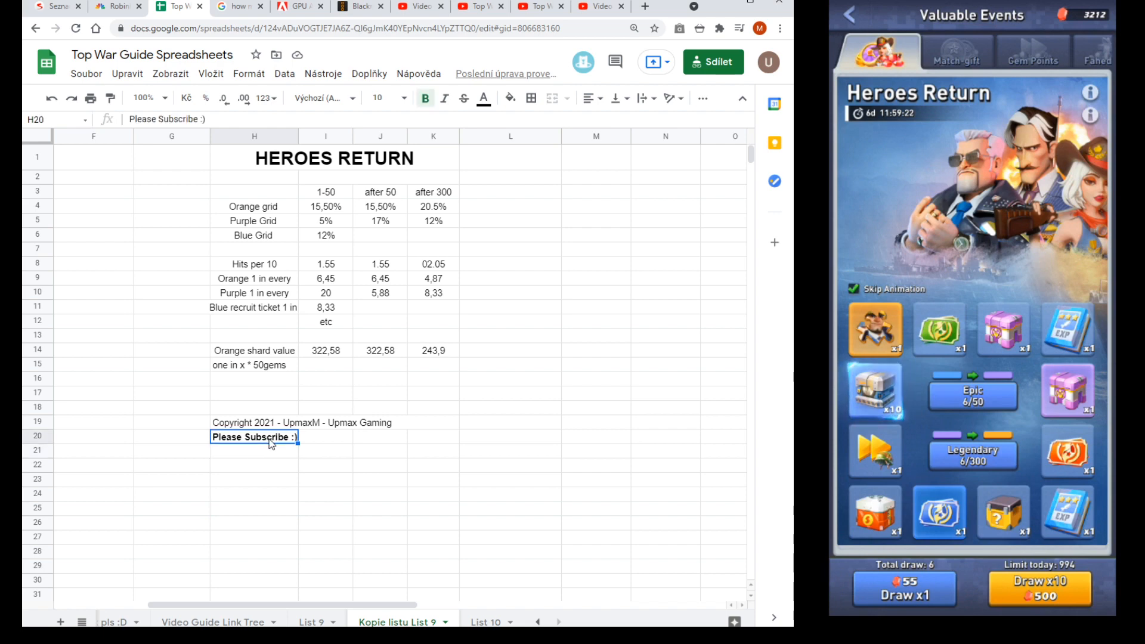
{"action": "mouse_move", "coordinate": [282, 462]}
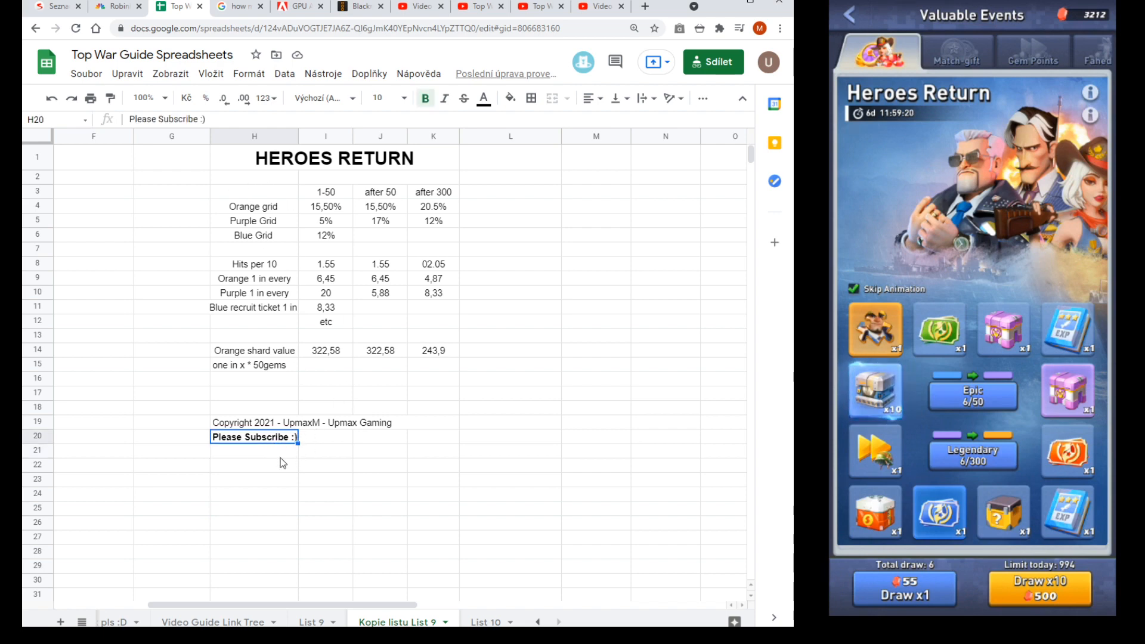